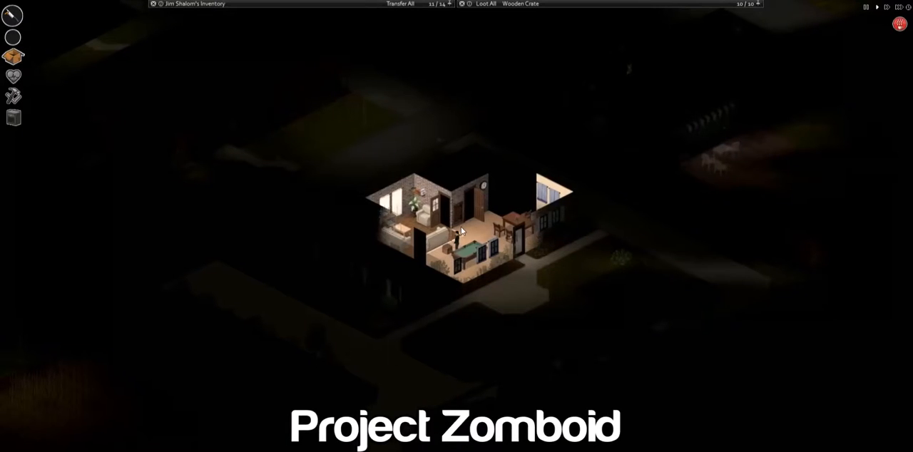
Step: Walk to the neighbouring house and open a container listing a Big Hiking Bag and Golf Bag
left_click(484, 4)
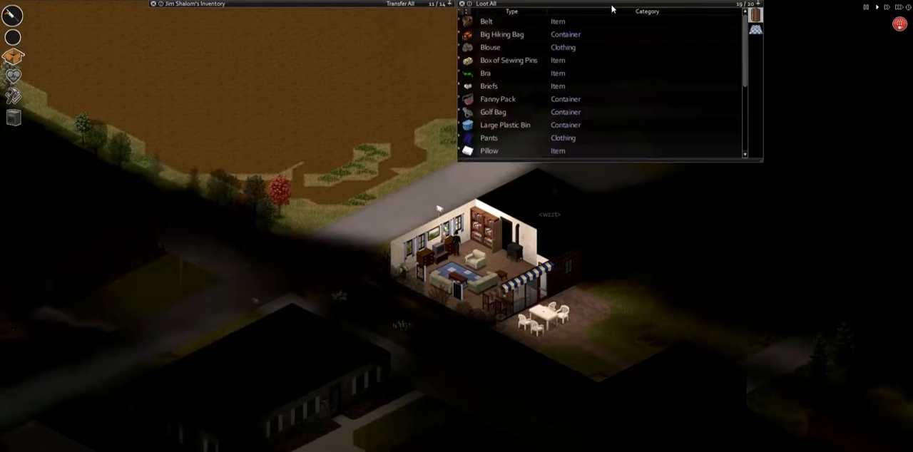
mouse_move(520, 80)
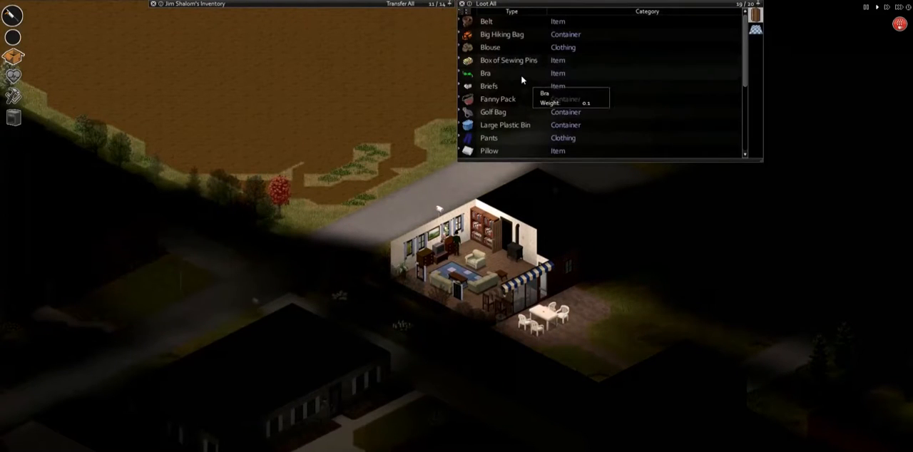
Step: Scroll the loot list past Sheet, Shoes and Skirt and inspect a container item
scroll("down", 3)
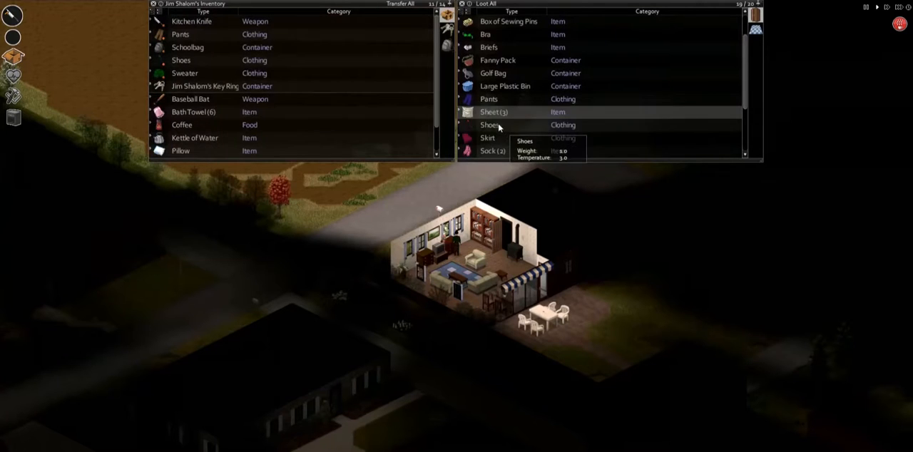
left_click(493, 112)
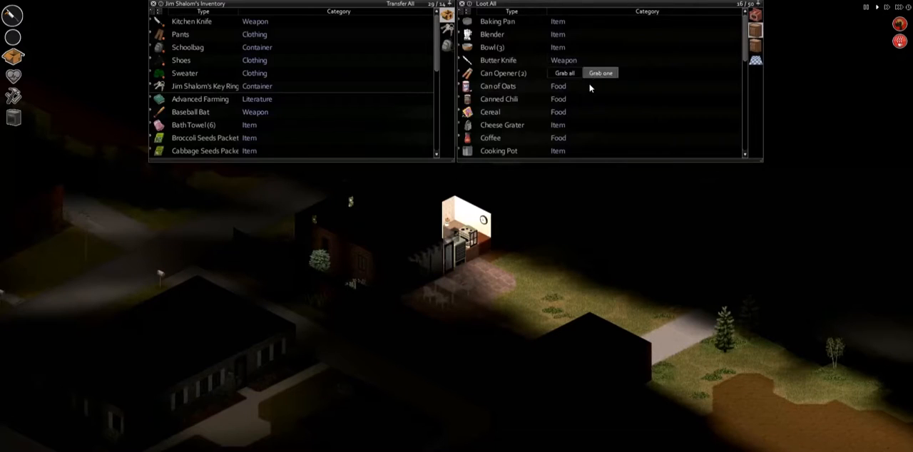
Step: Grab a can opener from the kitchen and bring up actions for the fresh peach
left_click(153, 4)
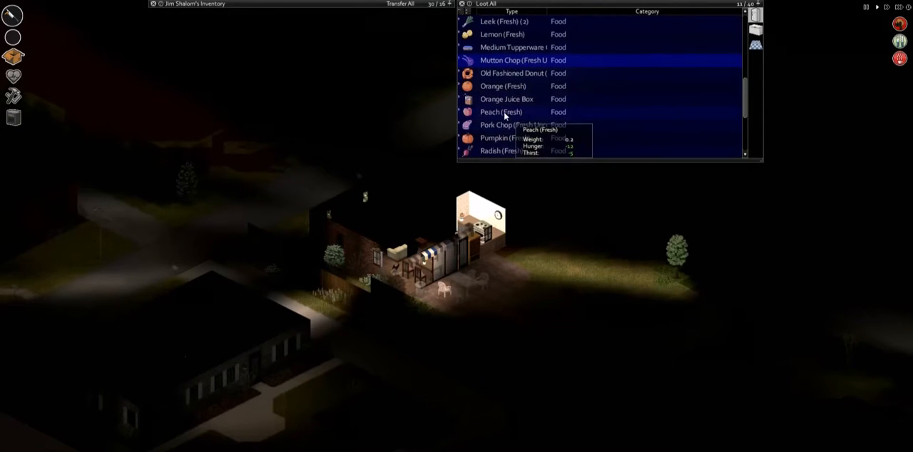
right_click(507, 99)
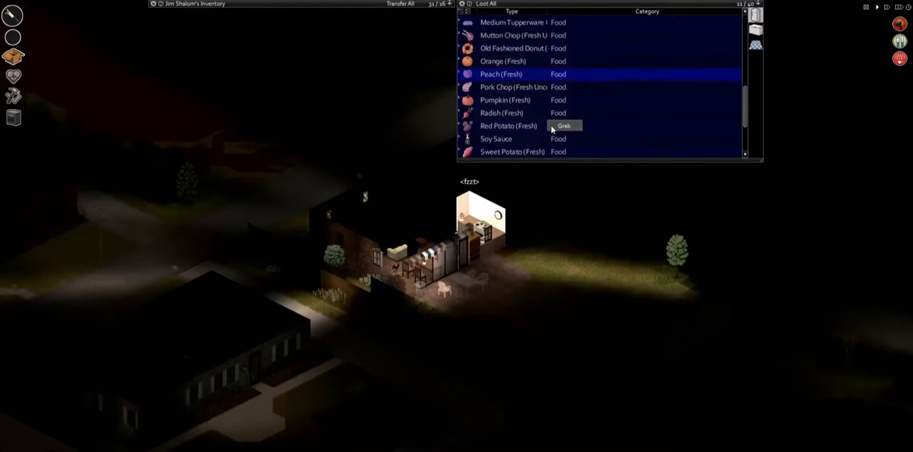
scroll("down", 3)
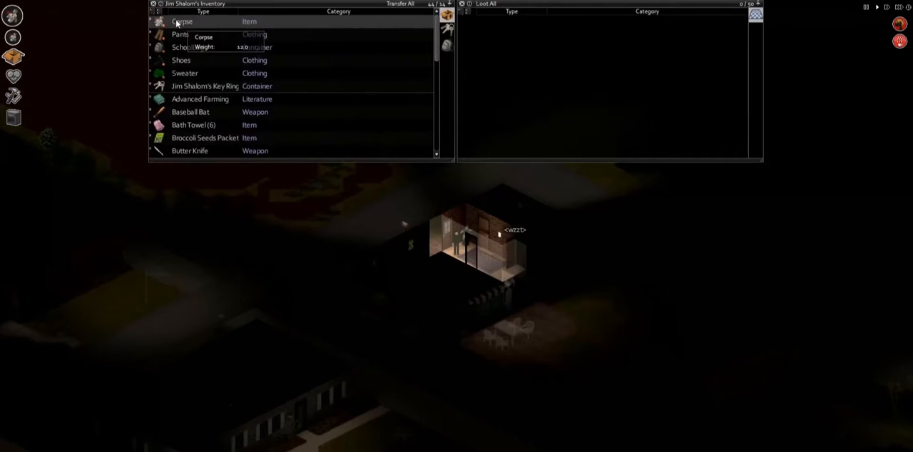
Step: Drop the carried corpse and review the inventory list
right_click(182, 21)
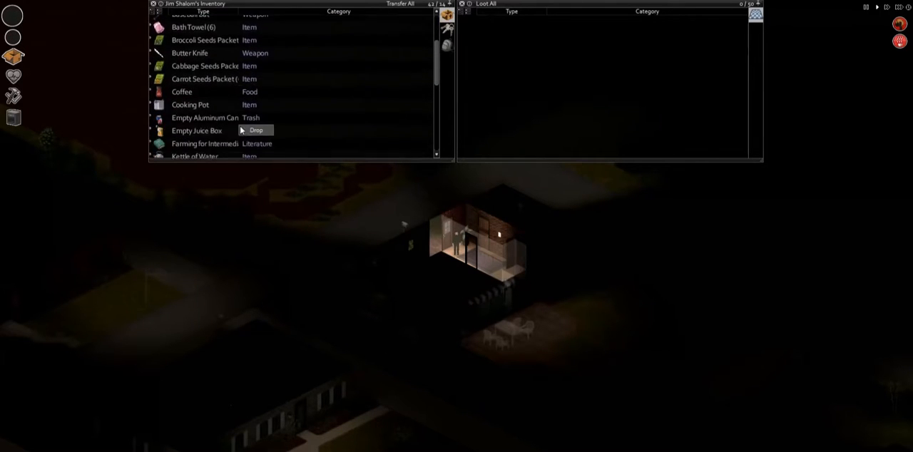
scroll("down", 3)
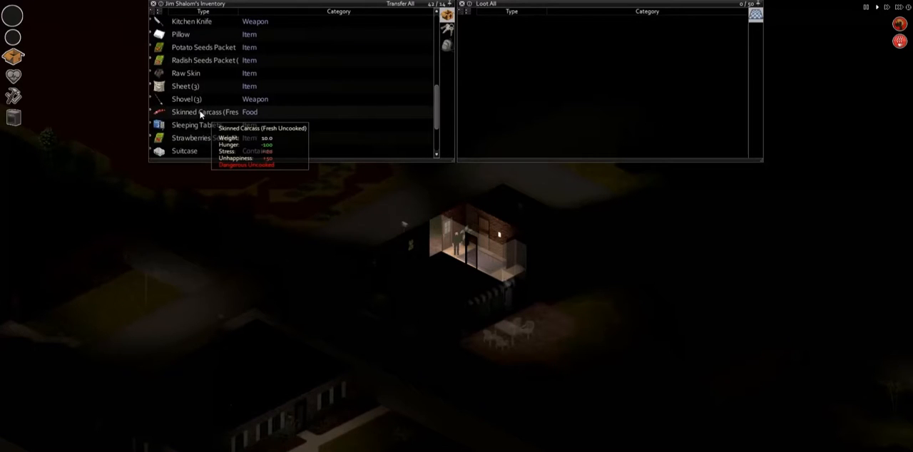
mouse_move(470, 244)
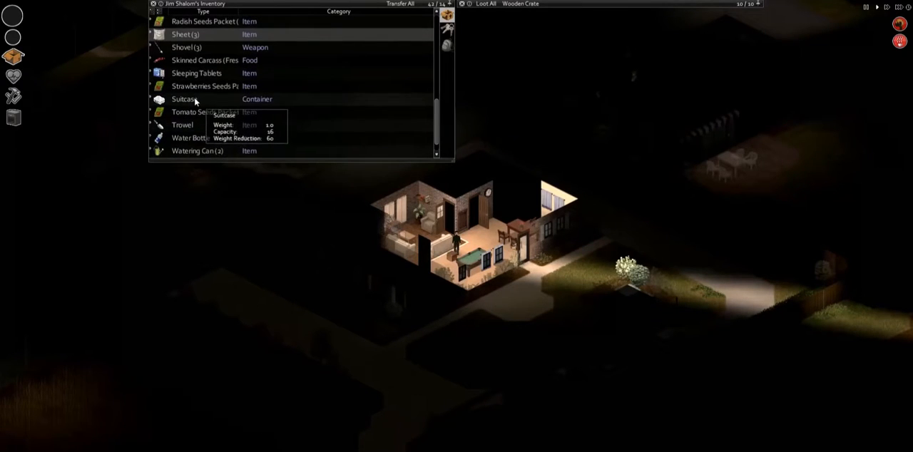
Step: Drop the suitcase and the empty juice box, bringing the load to 39 of 14
right_click(183, 99)
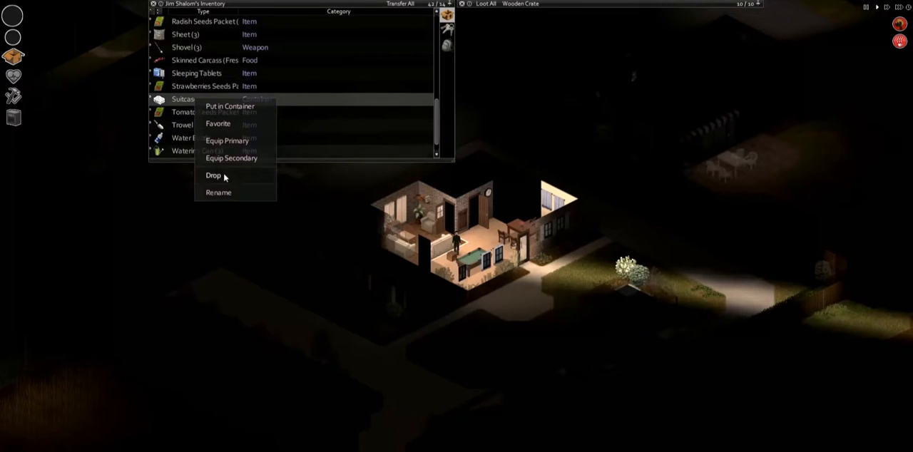
left_click(213, 176)
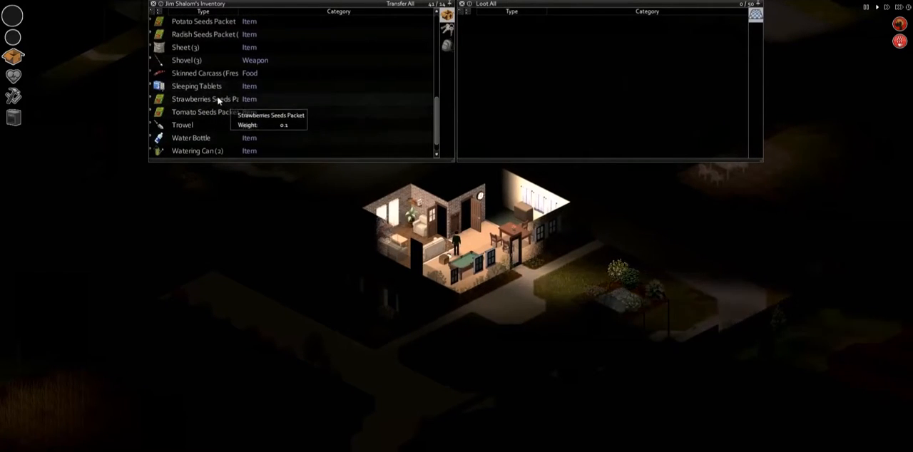
right_click(204, 72)
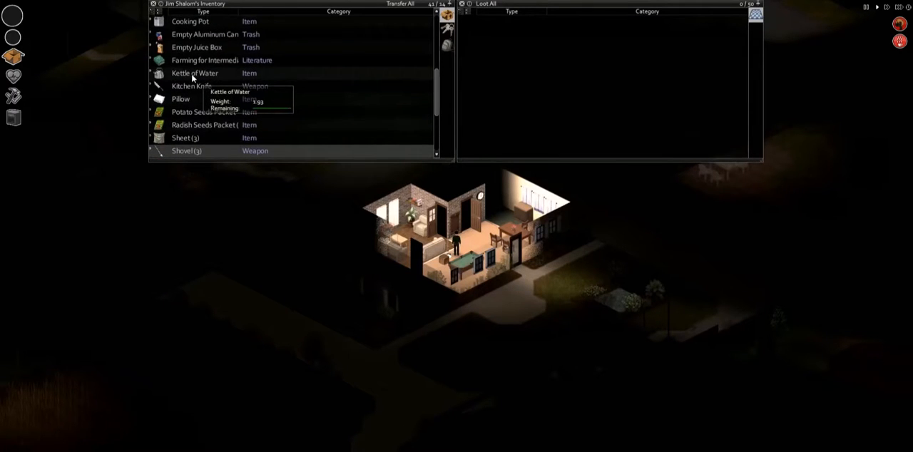
right_click(196, 60)
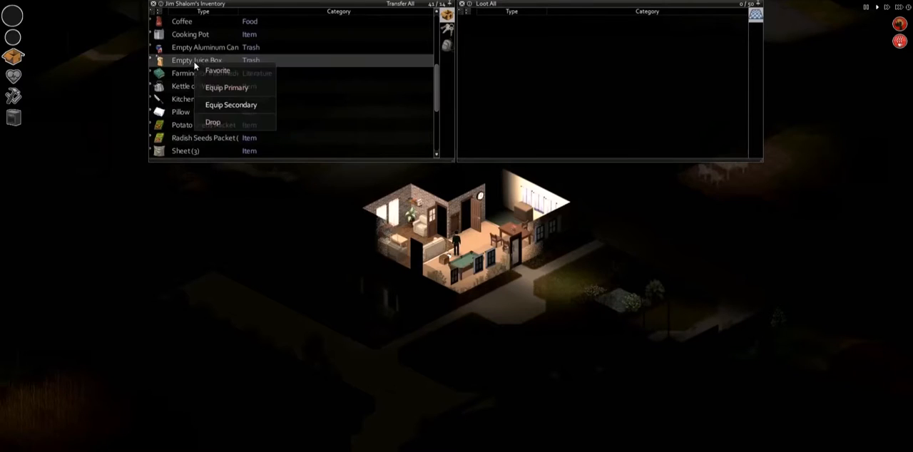
left_click(213, 121)
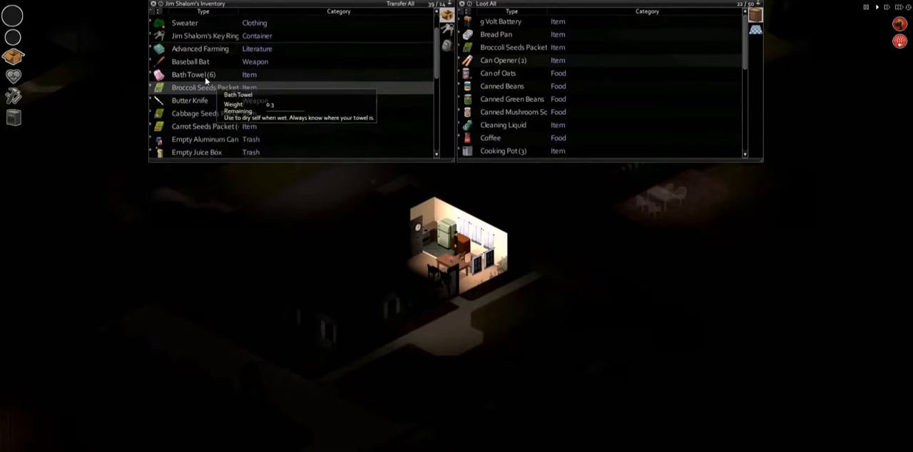
Step: Scroll the kitchen cupboard list and bring up actions for a carried item
scroll("down", 3)
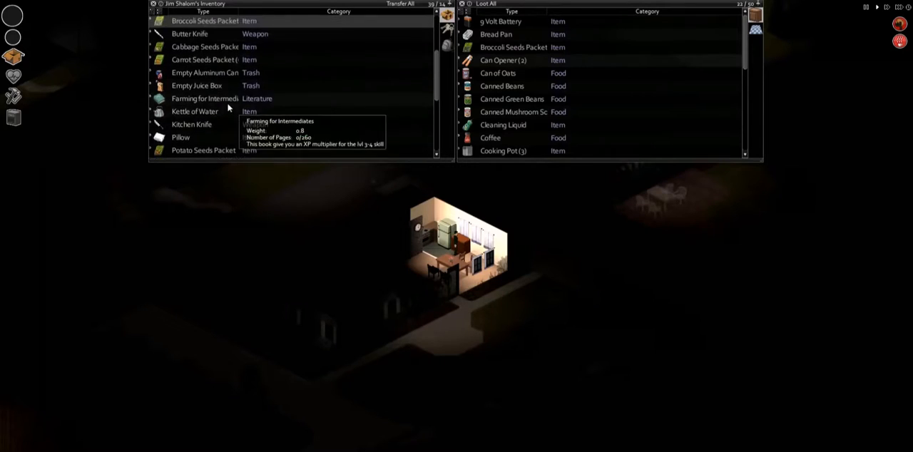
right_click(228, 107)
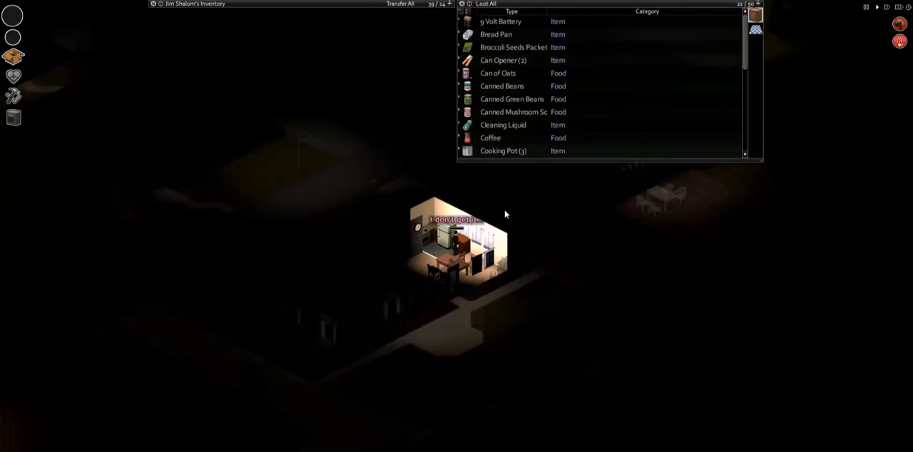
mouse_move(532, 21)
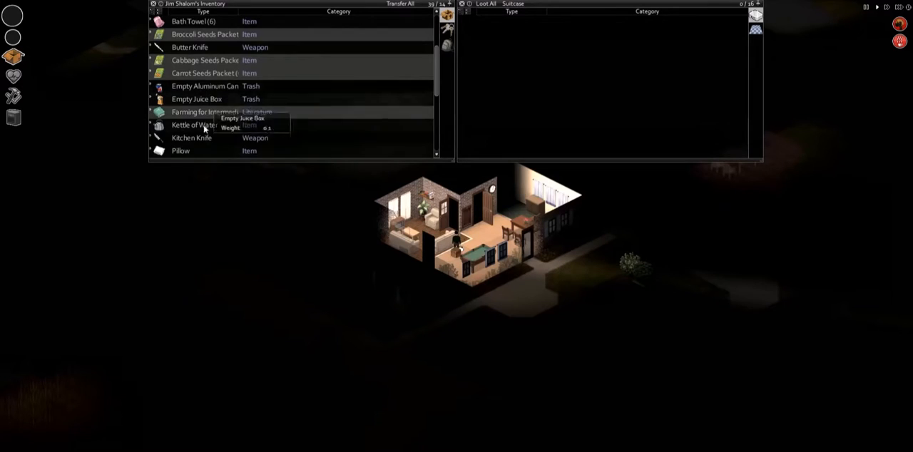
Step: Open the Schoolbag contents and start playing its Video Game
scroll("down", 3)
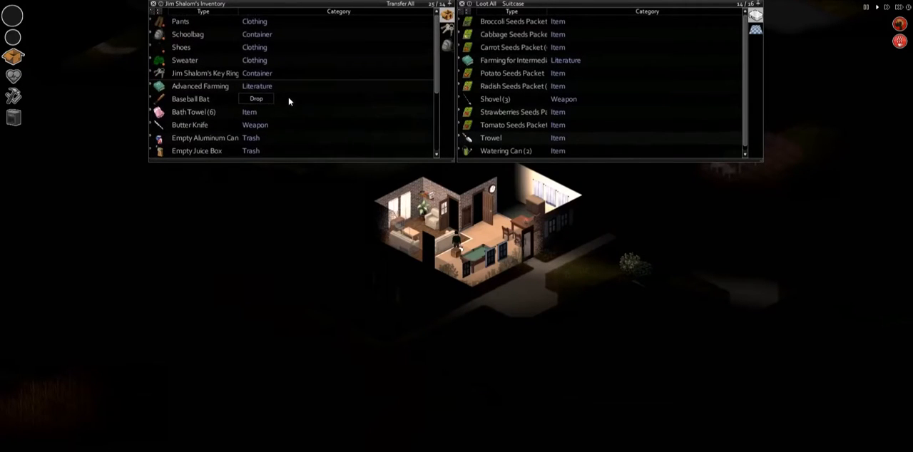
mouse_move(185, 66)
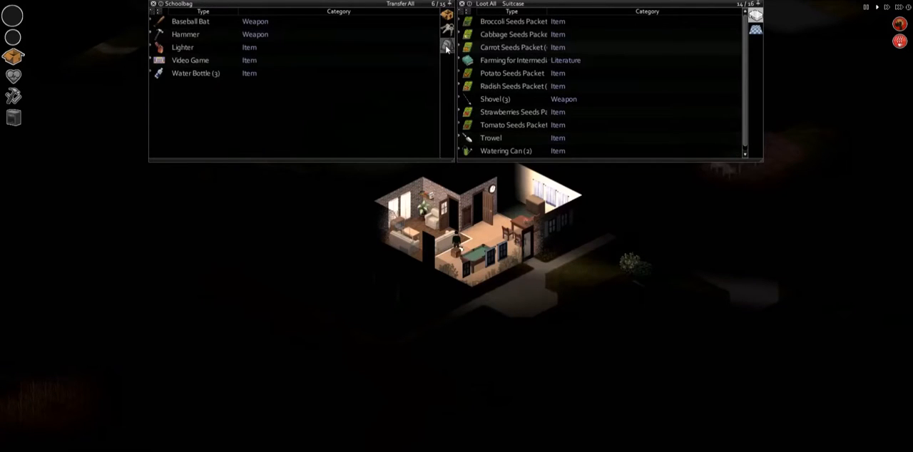
mouse_move(190, 76)
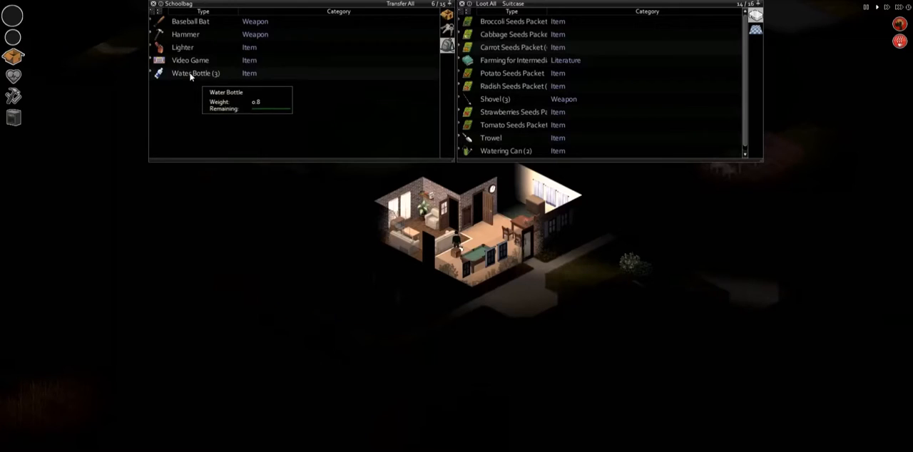
right_click(190, 60)
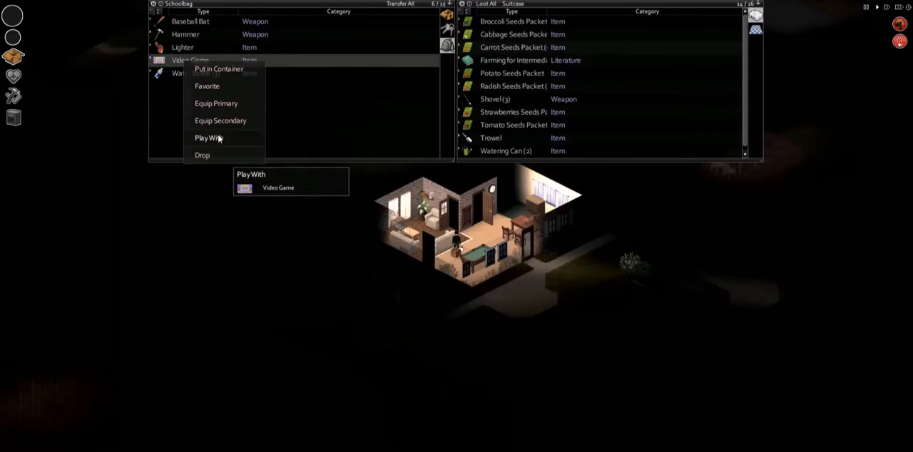
left_click(204, 12)
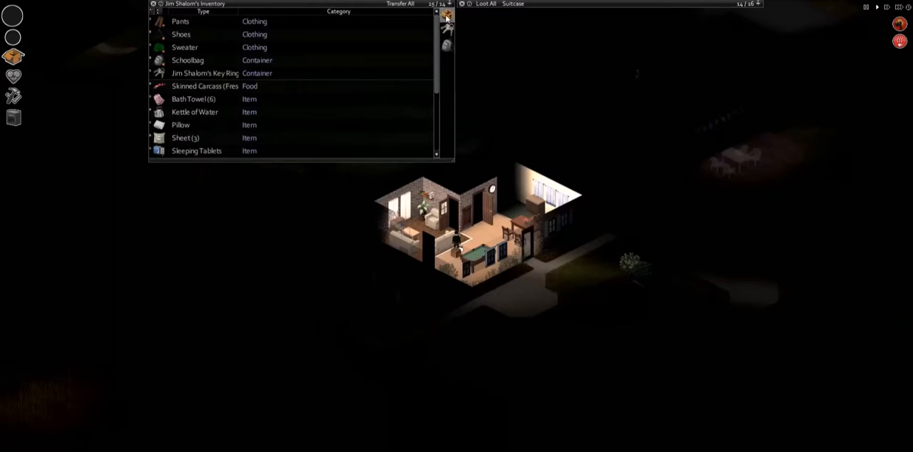
Step: Show the suitcase contents beside the inventory and scroll through both lists
left_click(447, 15)
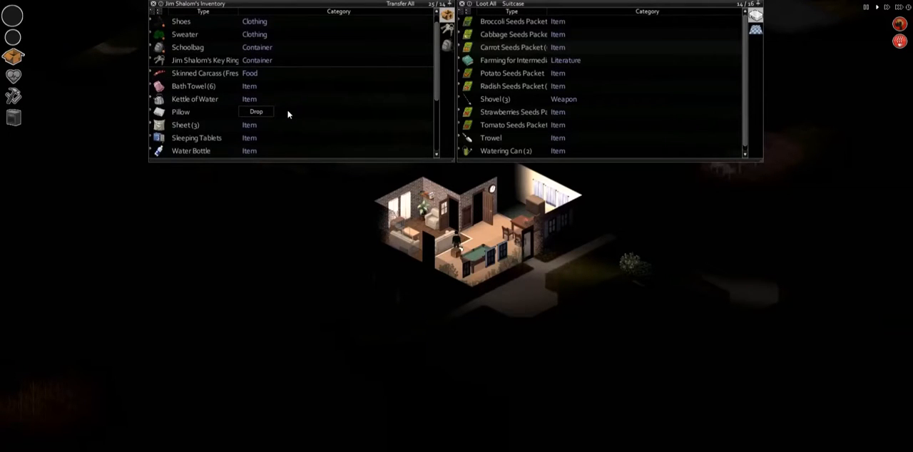
scroll("down", 3)
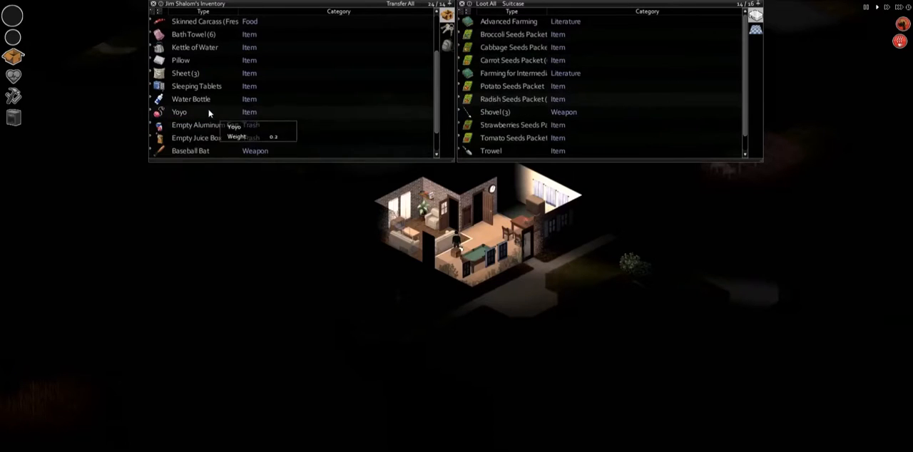
scroll("down", 3)
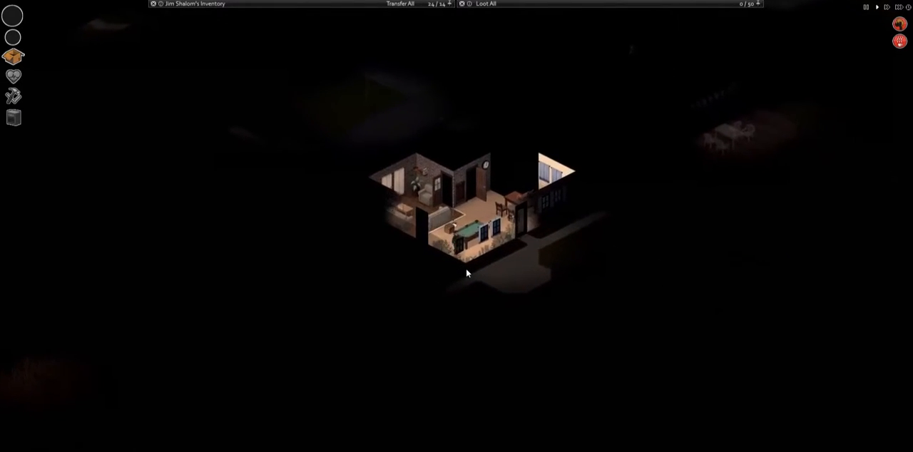
Step: Walk into the neighbouring building and bring up actions at the bathroom window
right_click(467, 273)
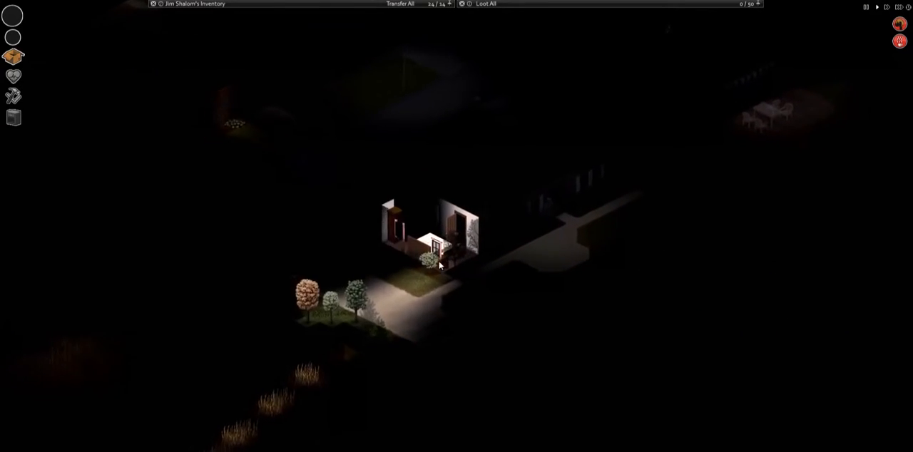
right_click(439, 246)
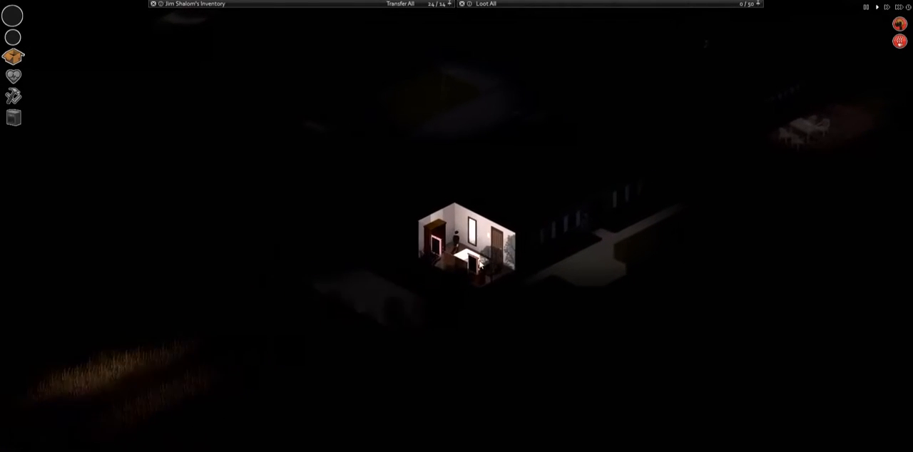
left_click(485, 3)
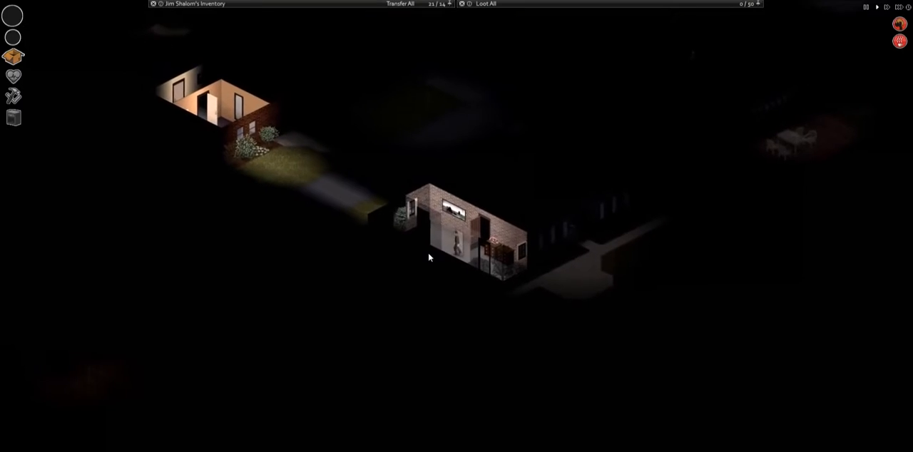
right_click(428, 257)
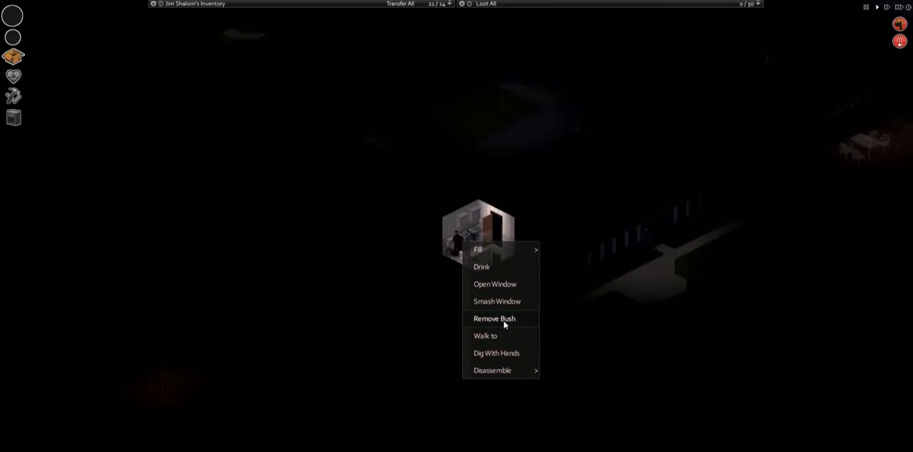
Step: Remove the bush beside the bathroom window and open the window
left_click(493, 319)
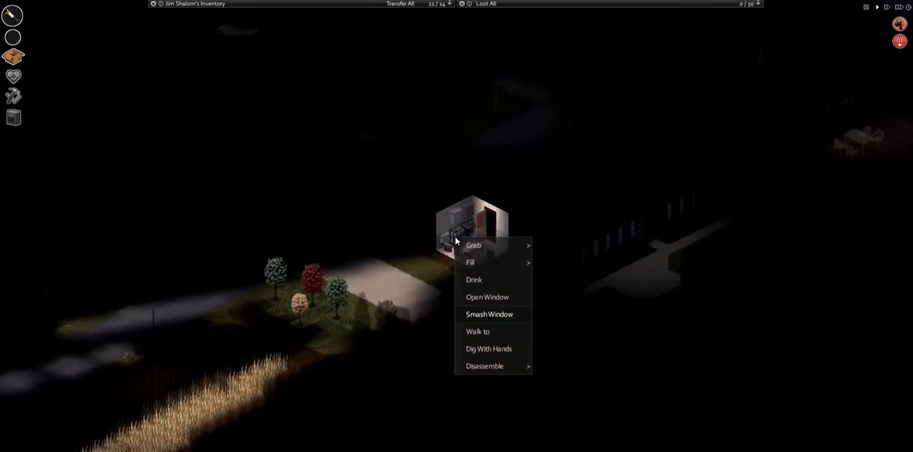
mouse_move(494, 314)
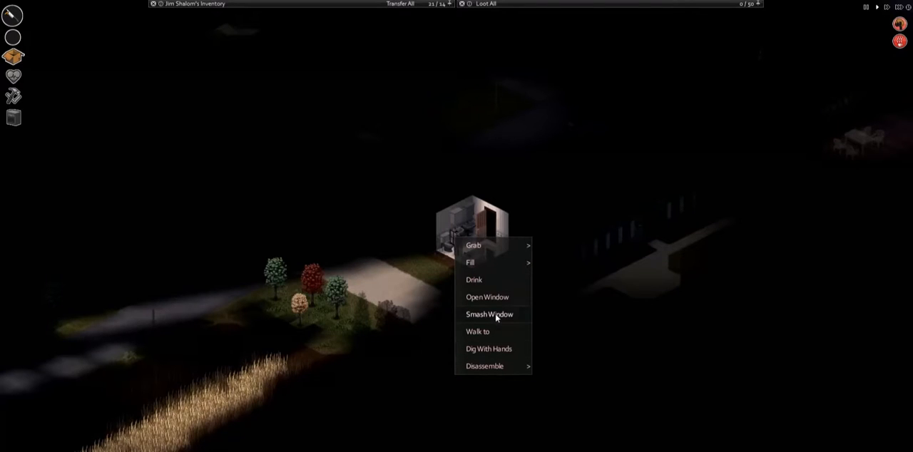
mouse_move(484, 366)
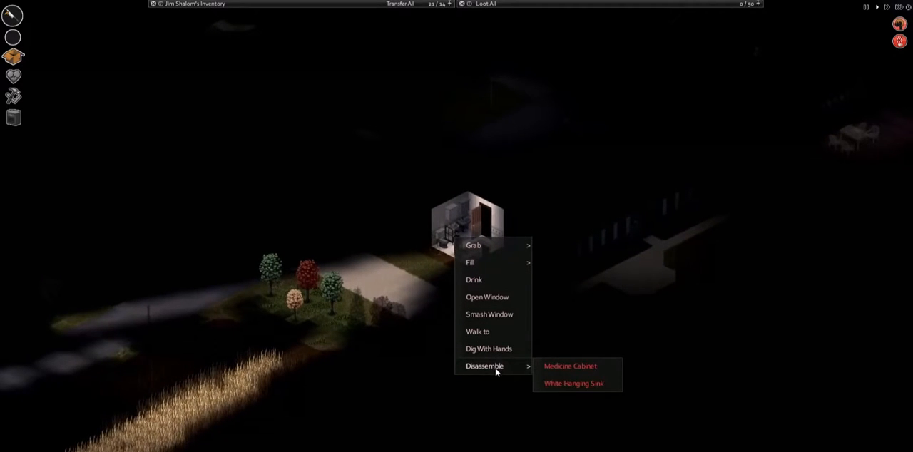
mouse_move(487, 296)
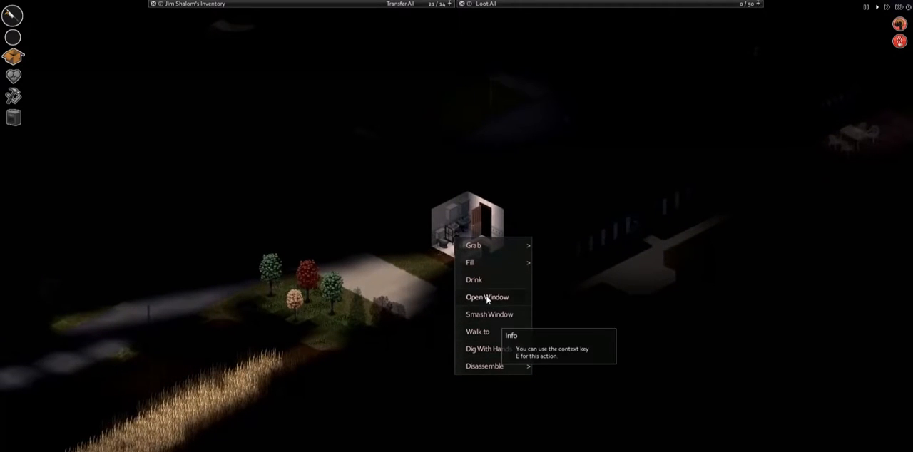
left_click(487, 296)
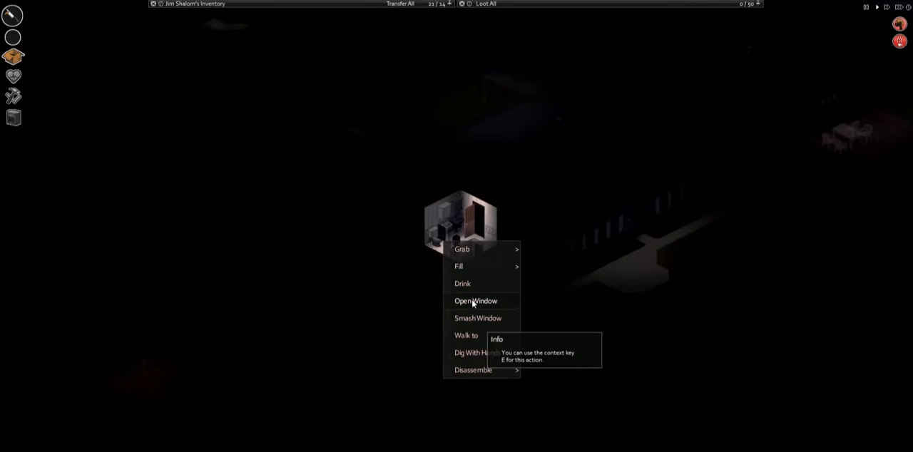
mouse_move(473, 369)
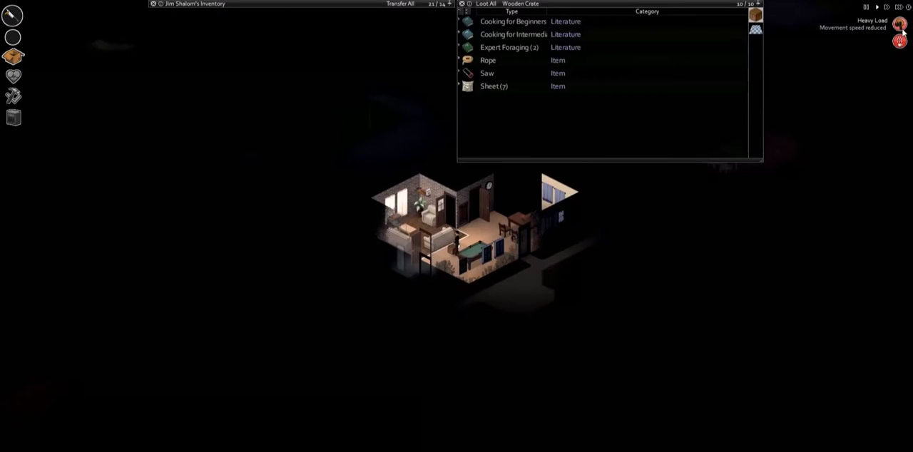
Step: Check the safe house crate's books, rope, saw and sheets, then return to the bathroom window
right_click(493, 86)
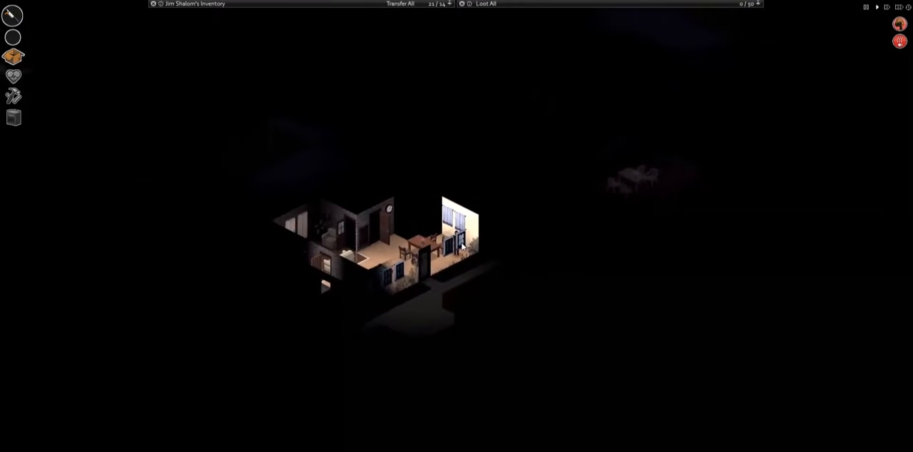
right_click(460, 241)
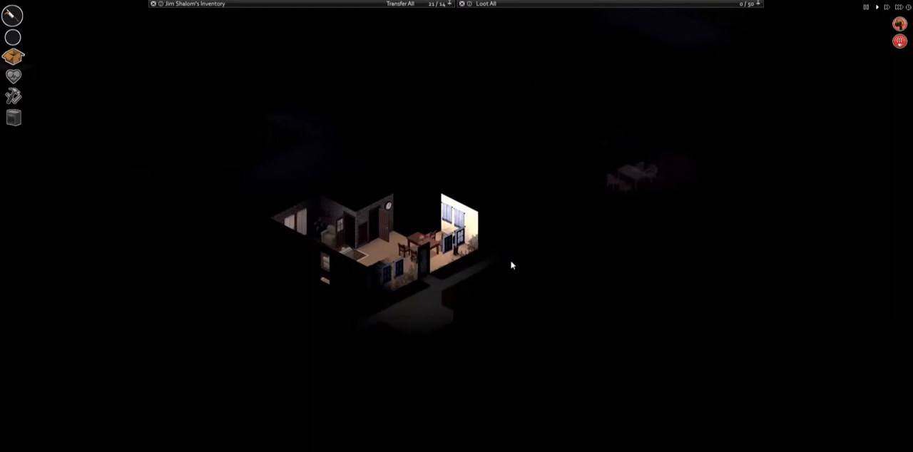
right_click(478, 235)
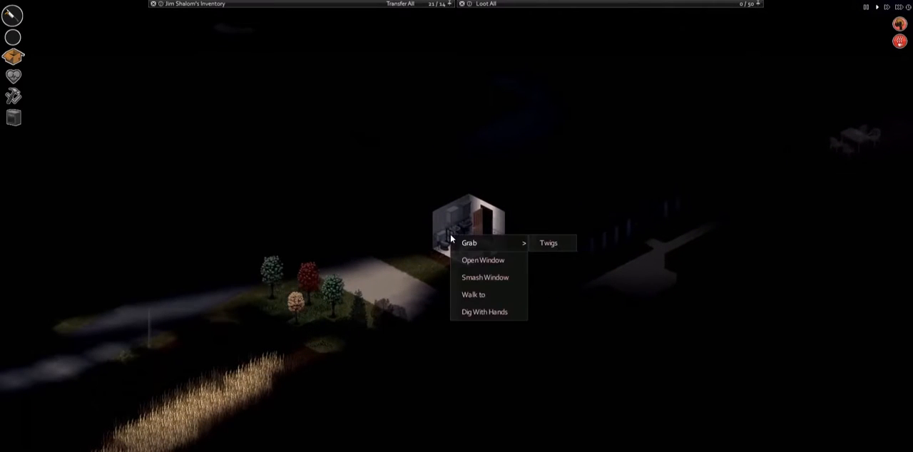
mouse_move(499, 303)
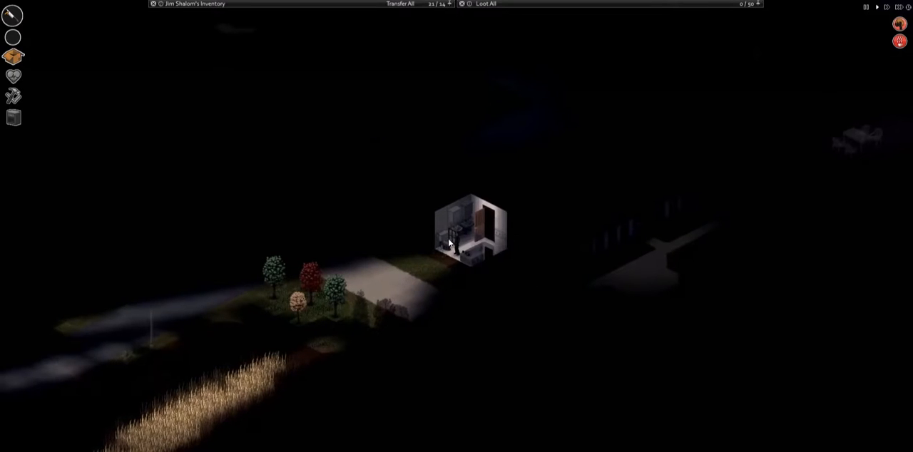
Step: Grab the twigs by the bathroom window, look over the cabinet's hair dye, and head back
right_click(449, 245)
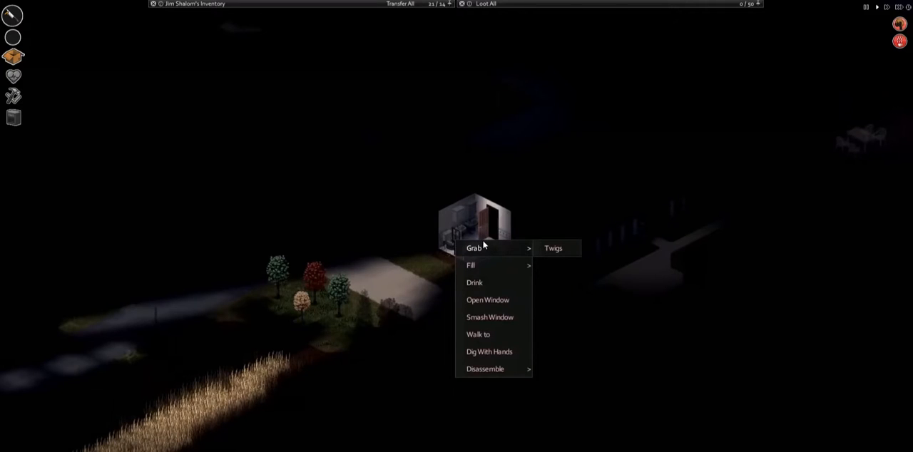
left_click(553, 248)
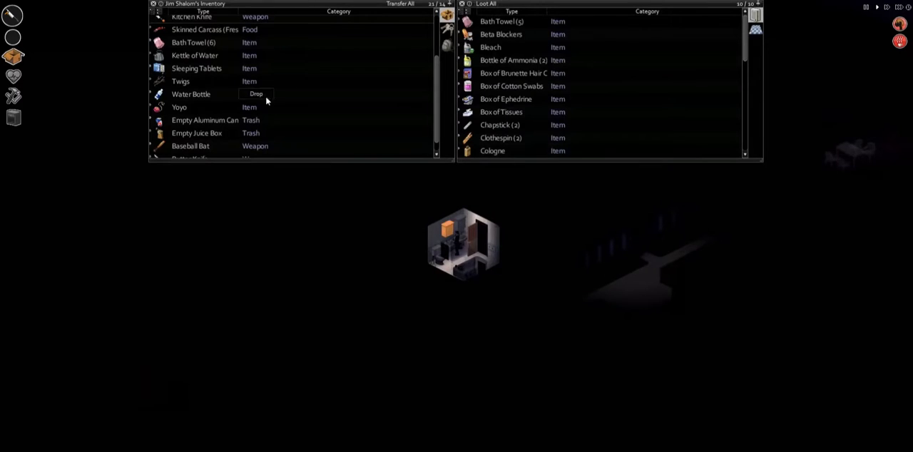
mouse_move(196, 68)
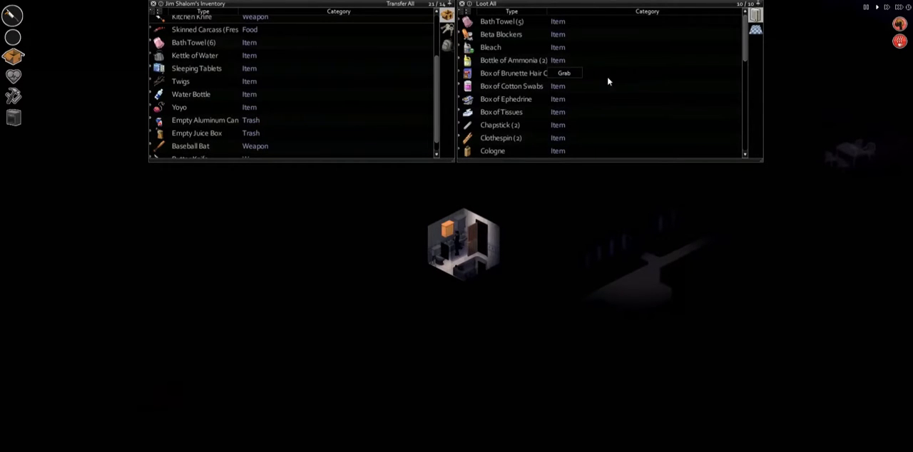
right_click(196, 68)
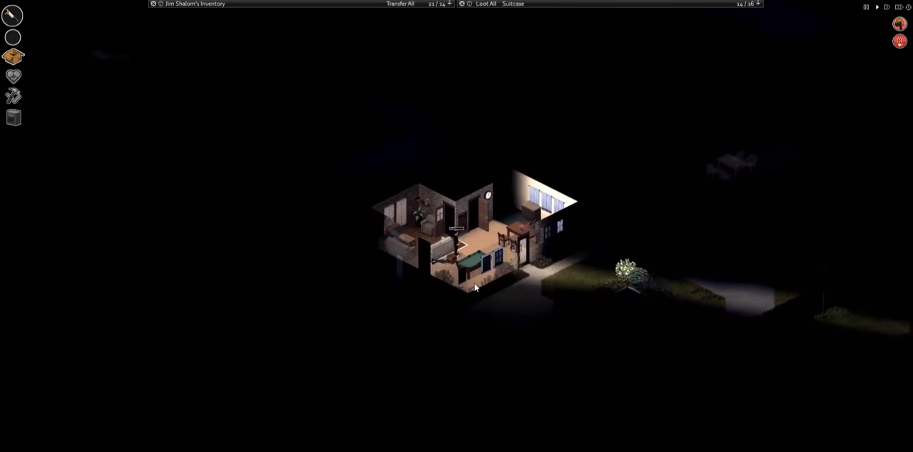
left_click(485, 3)
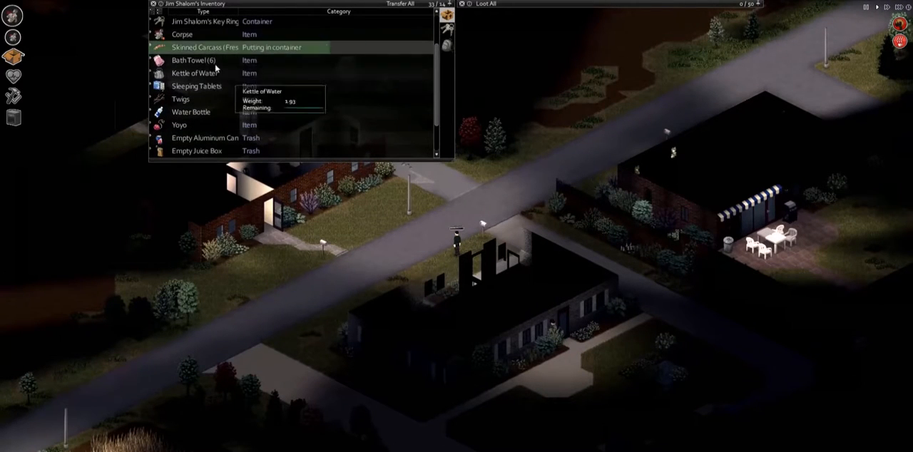
Step: Loot the baseball bat and butter knife from the dresser and sort the schoolbag's water bottles
right_click(182, 34)
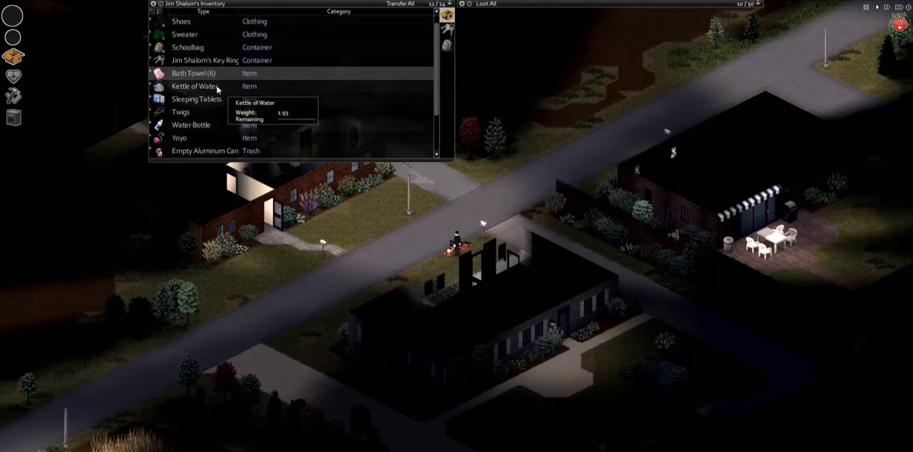
scroll("down", 3)
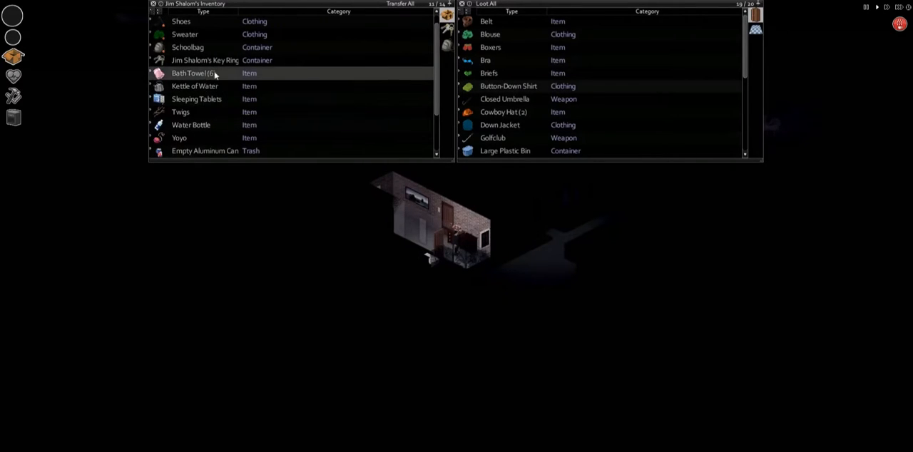
left_click(181, 112)
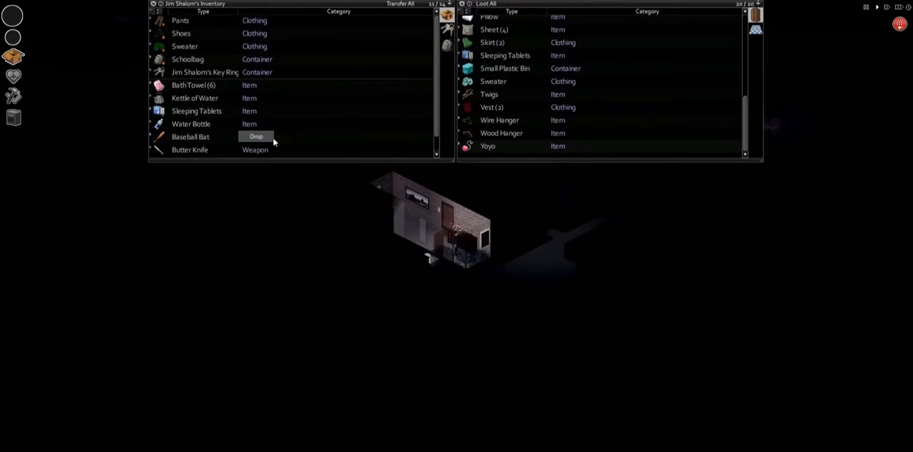
right_click(191, 123)
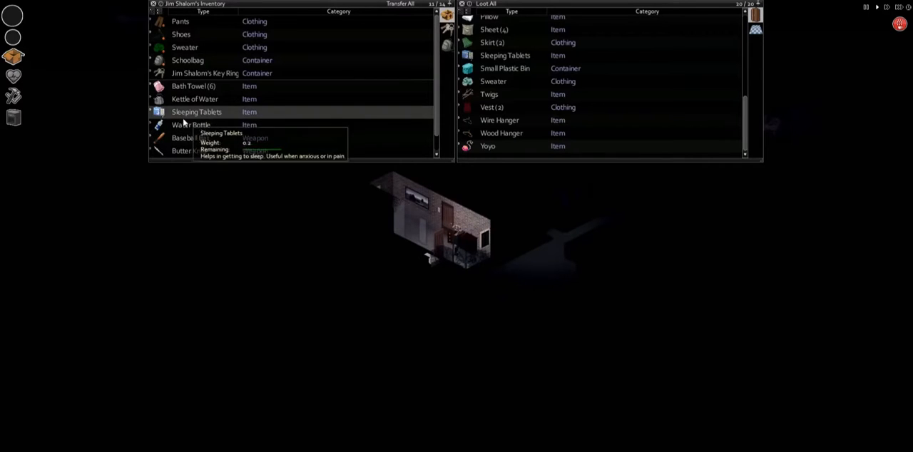
mouse_move(191, 124)
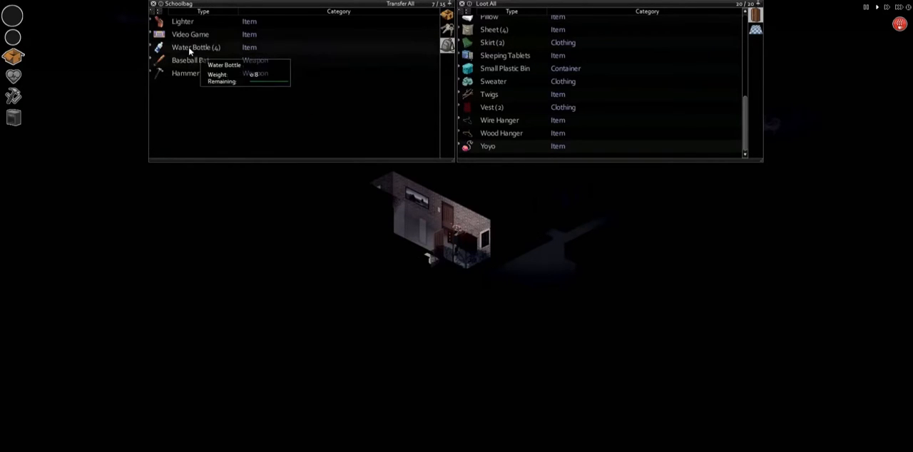
right_click(195, 47)
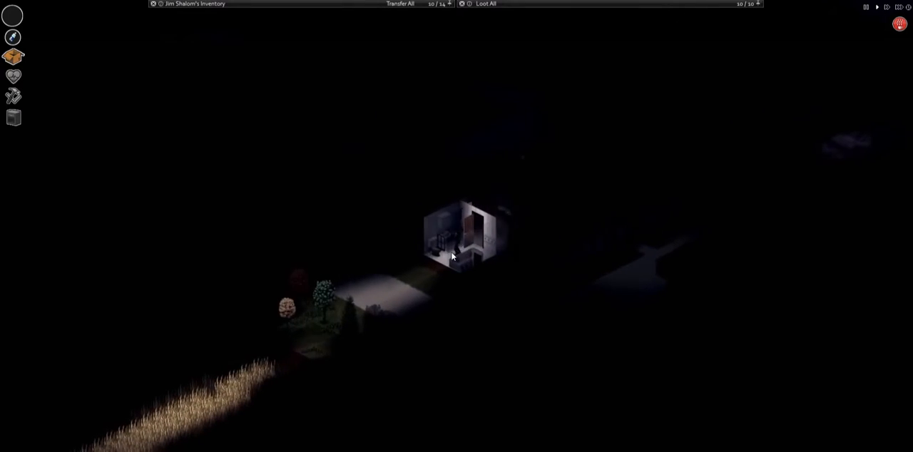
Step: Refill the kettle with water from the sink
right_click(467, 246)
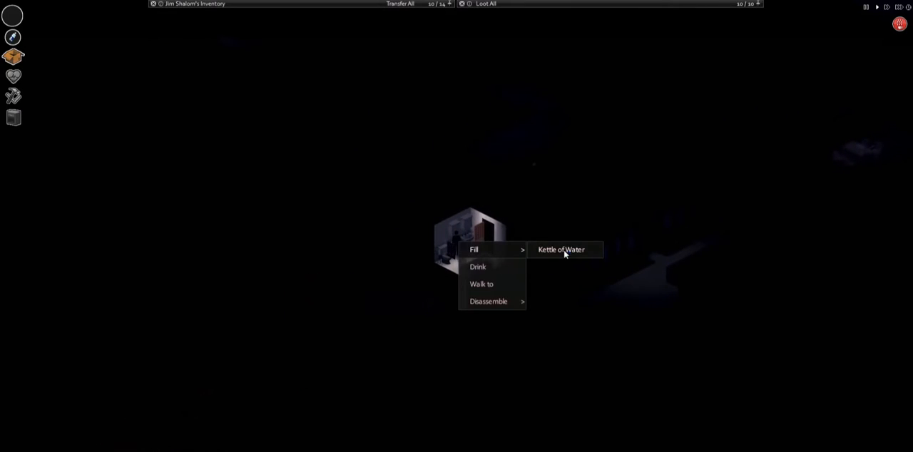
left_click(561, 250)
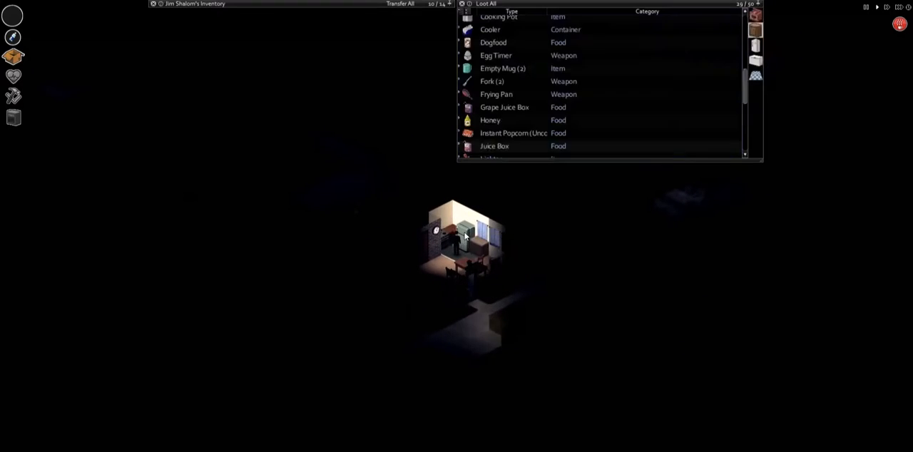
Step: Take the fresh uncooked chicken from the fridge, beside the stove
right_click(514, 81)
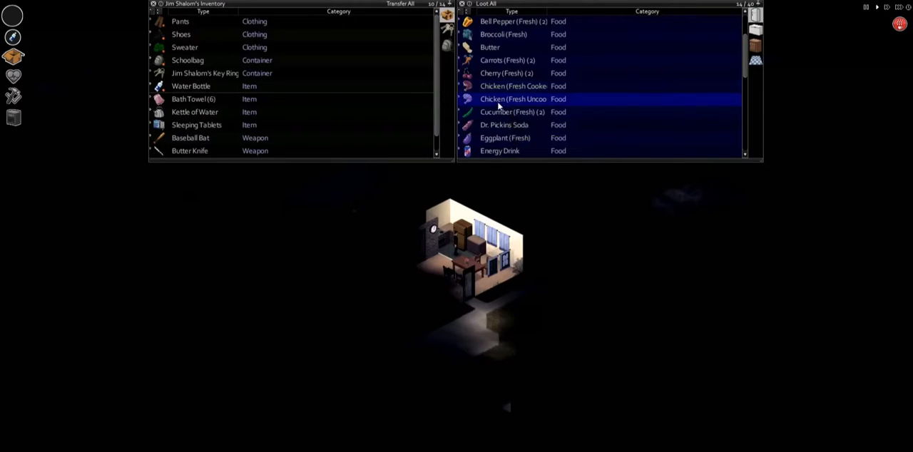
right_click(513, 99)
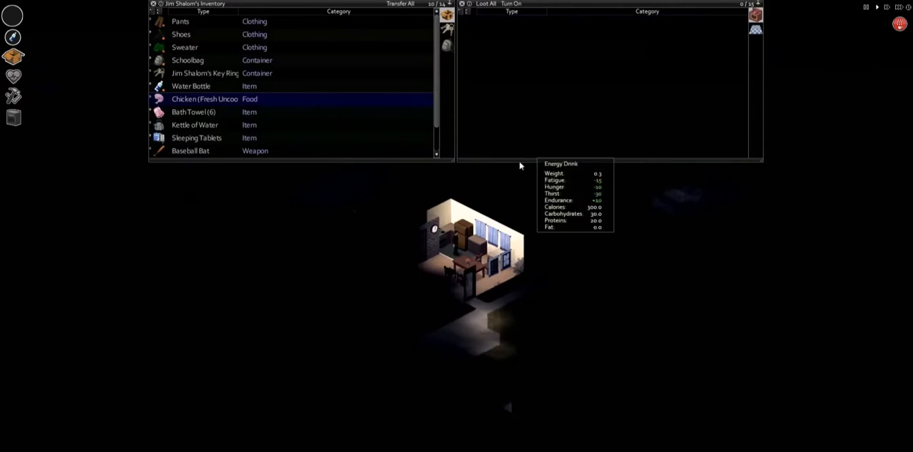
right_click(471, 228)
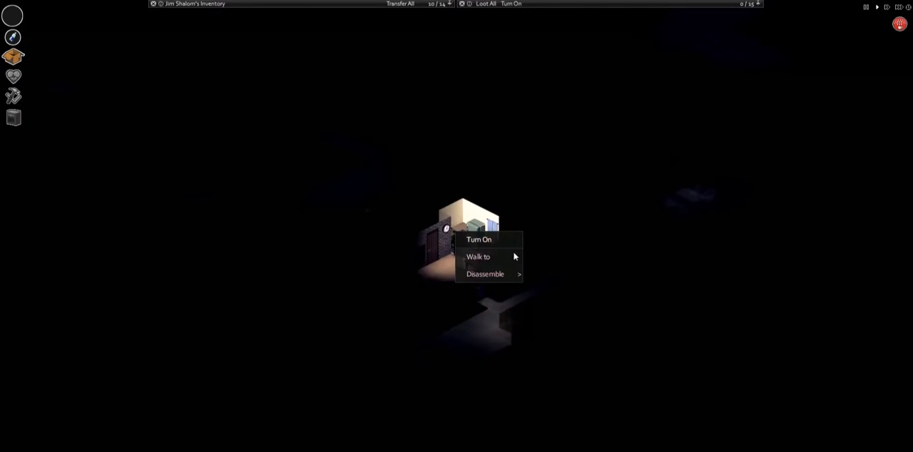
Step: Turn on the stove holding the kettle of water and uncooked chicken
left_click(479, 239)
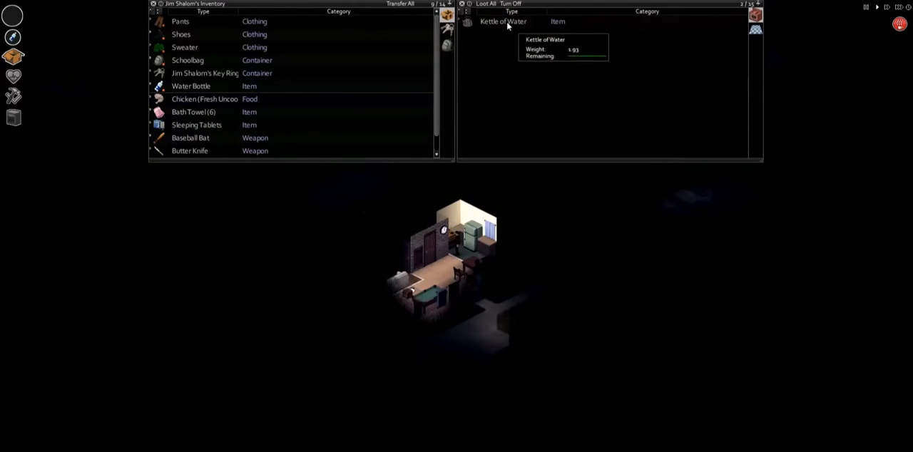
left_click(503, 21)
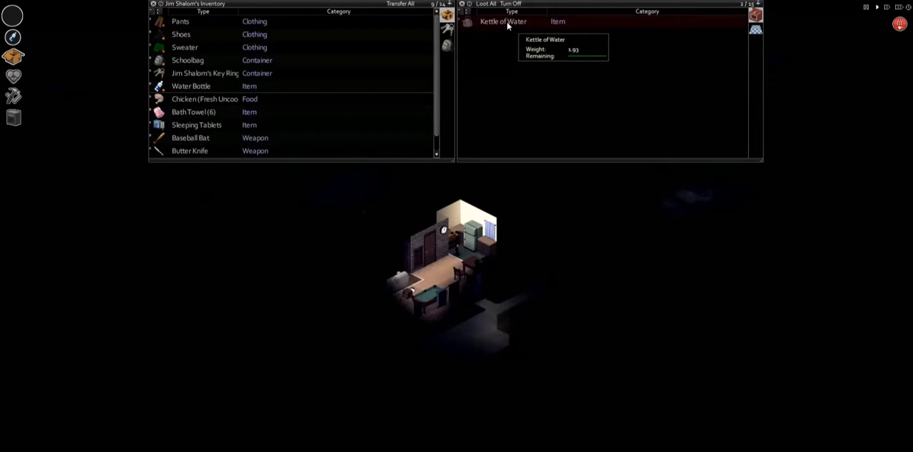
mouse_move(192, 112)
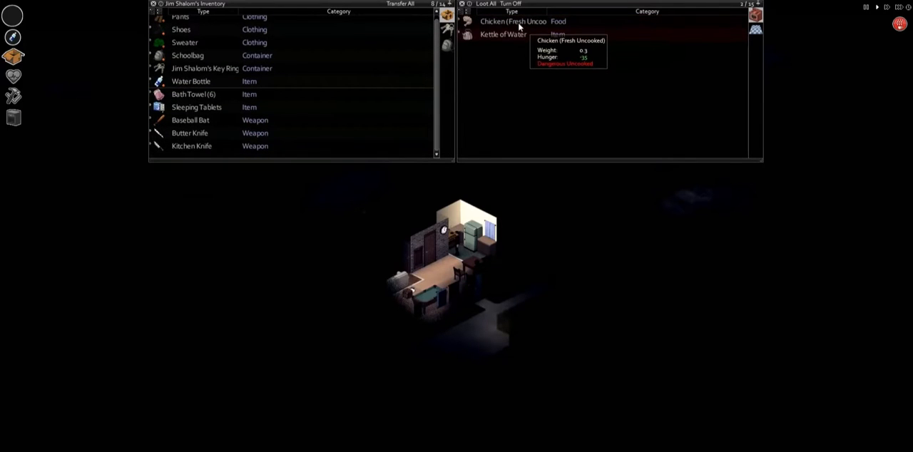
right_click(507, 21)
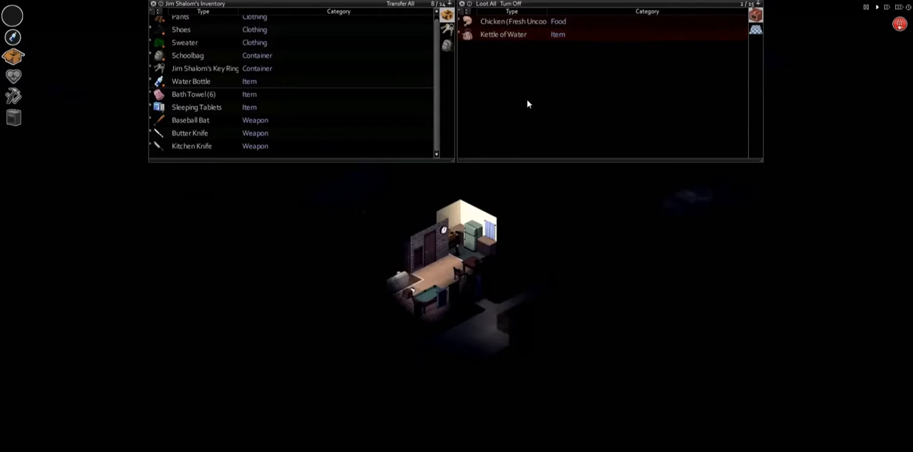
right_click(502, 34)
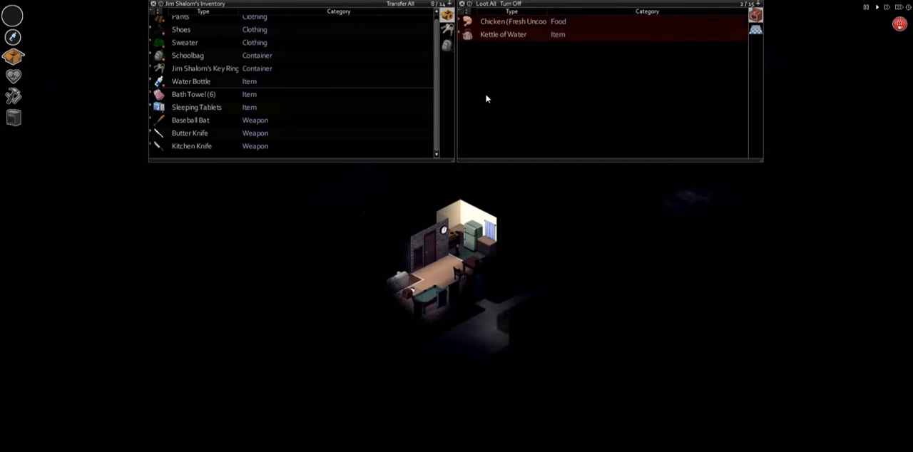
mouse_move(477, 102)
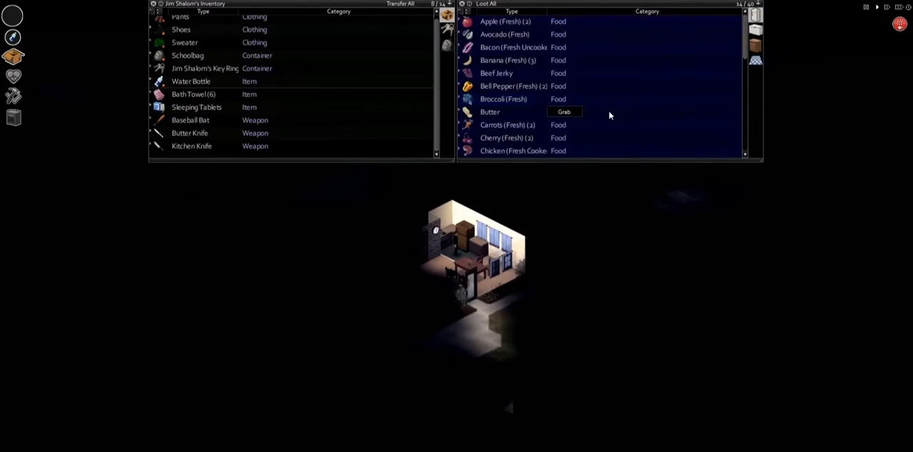
Step: Scroll the kitchen cupboard's pots and garbage bag down to the Masking Tape
scroll("down", 3)
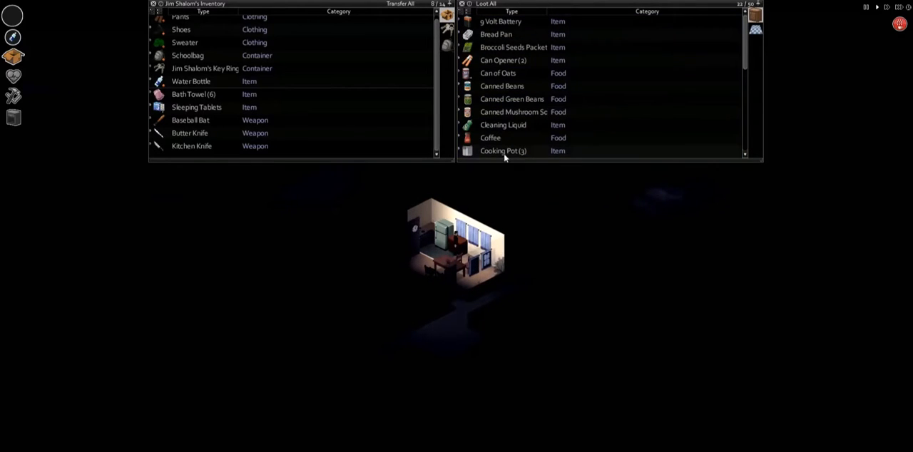
mouse_move(503, 151)
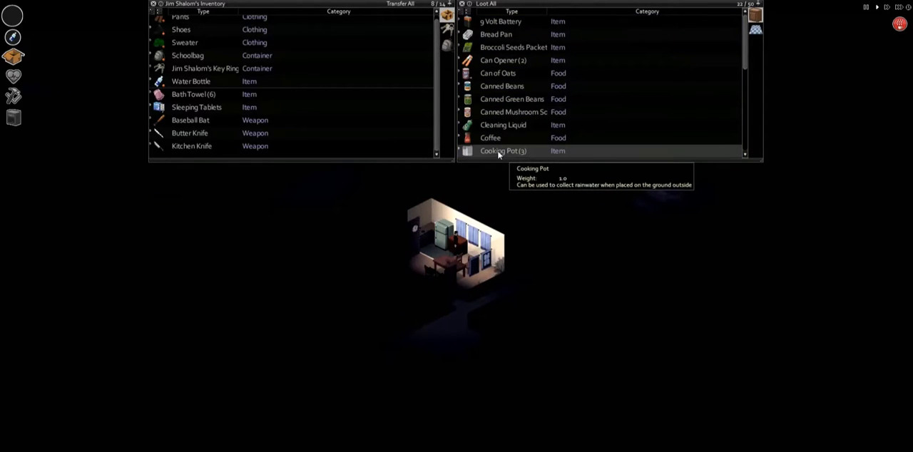
mouse_move(483, 151)
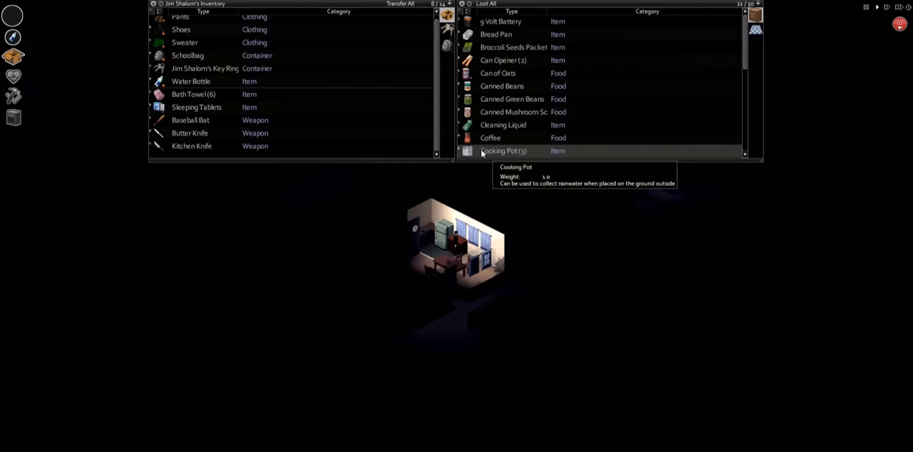
scroll("down", 3)
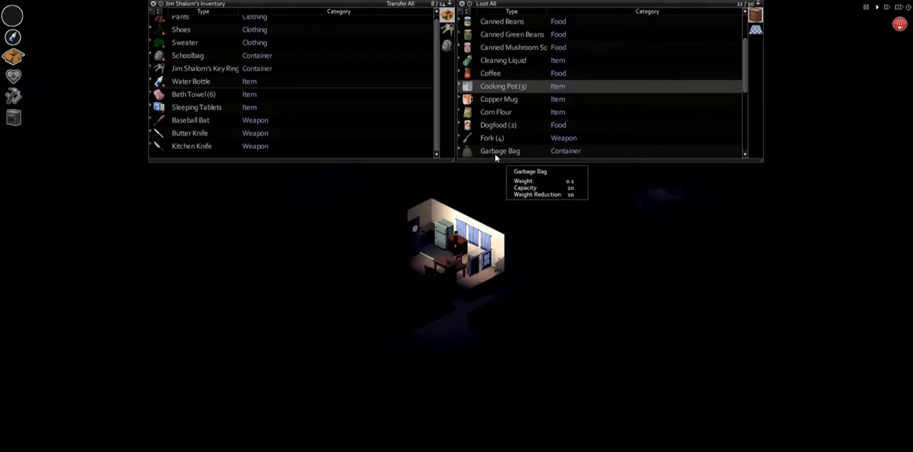
scroll("down", 3)
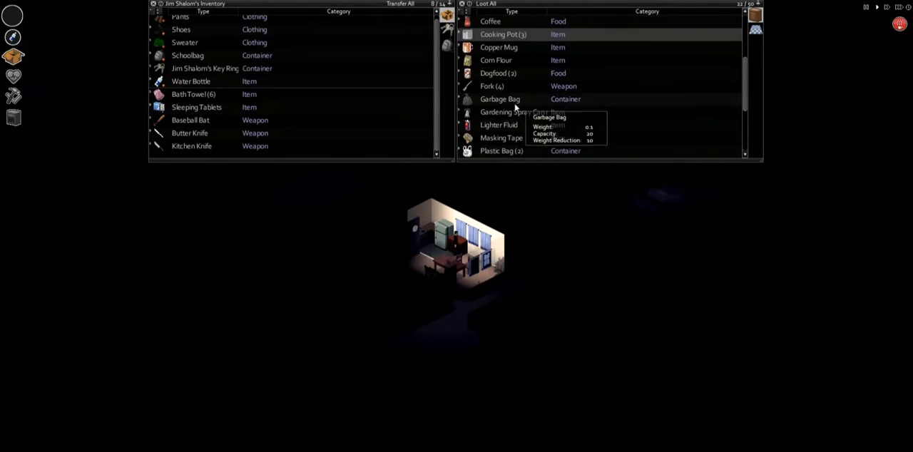
scroll("down", 3)
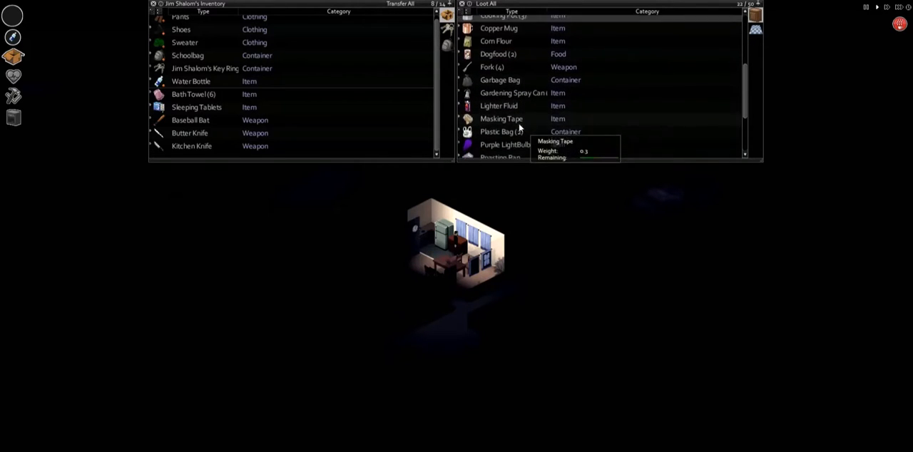
right_click(500, 125)
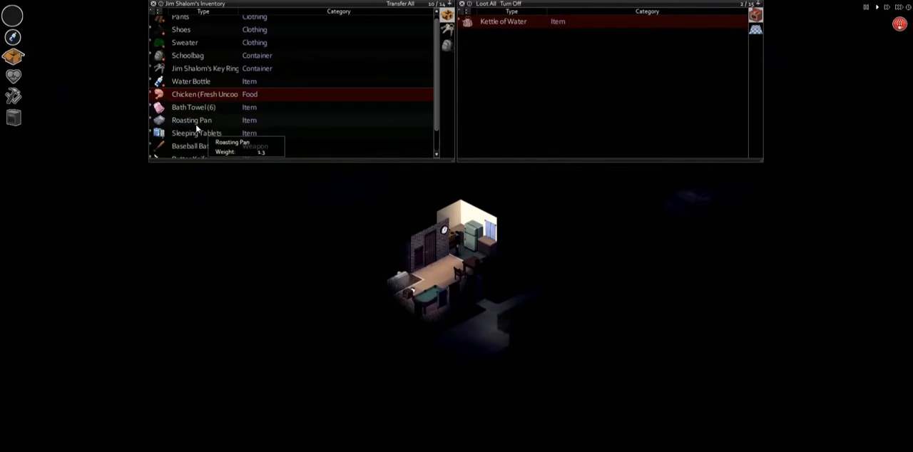
Step: Add the uncooked chicken to the roasted vegetables and put the dish in the oven
right_click(191, 119)
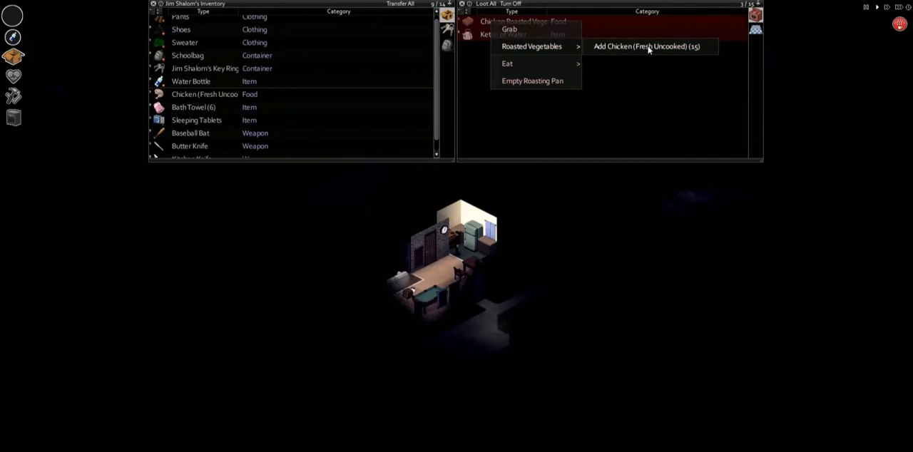
left_click(648, 46)
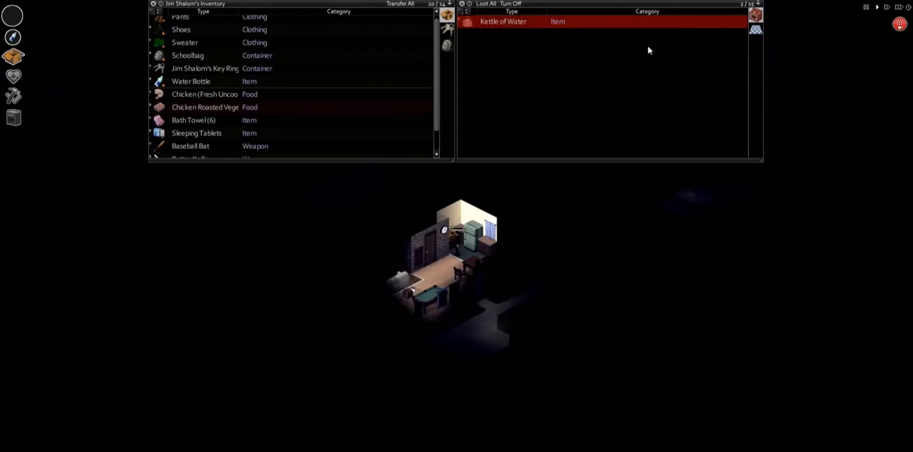
mouse_move(205, 94)
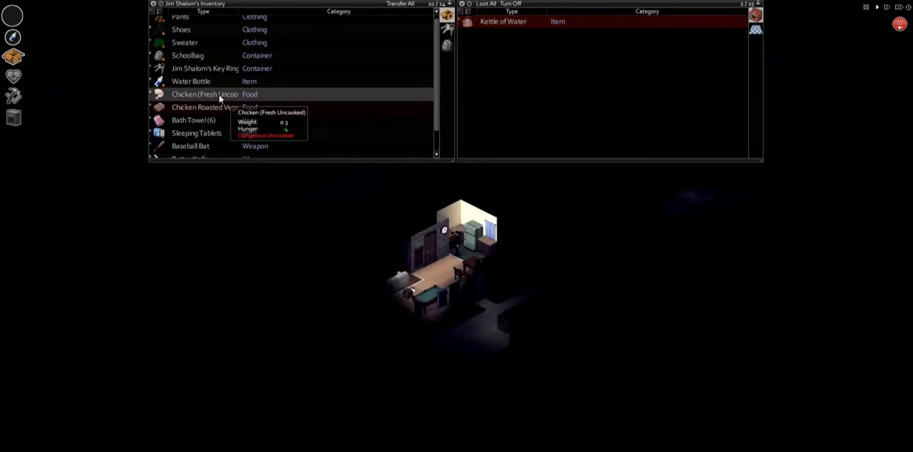
mouse_move(206, 107)
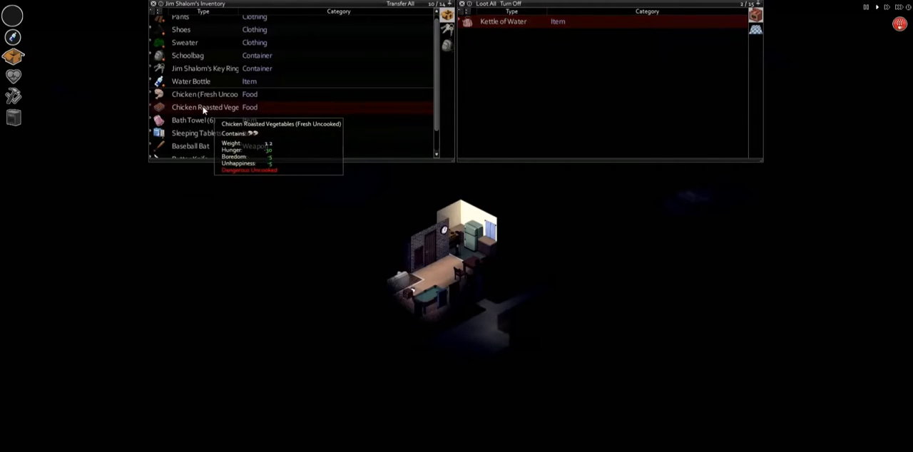
right_click(205, 107)
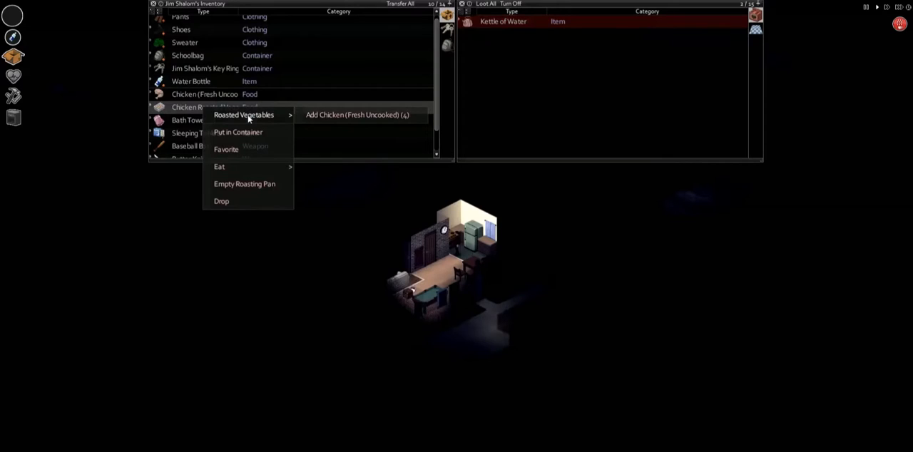
mouse_move(219, 166)
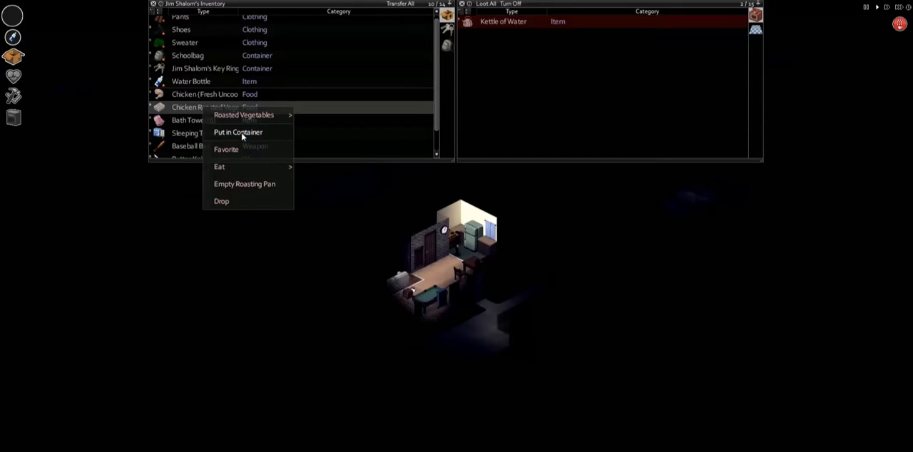
left_click(238, 132)
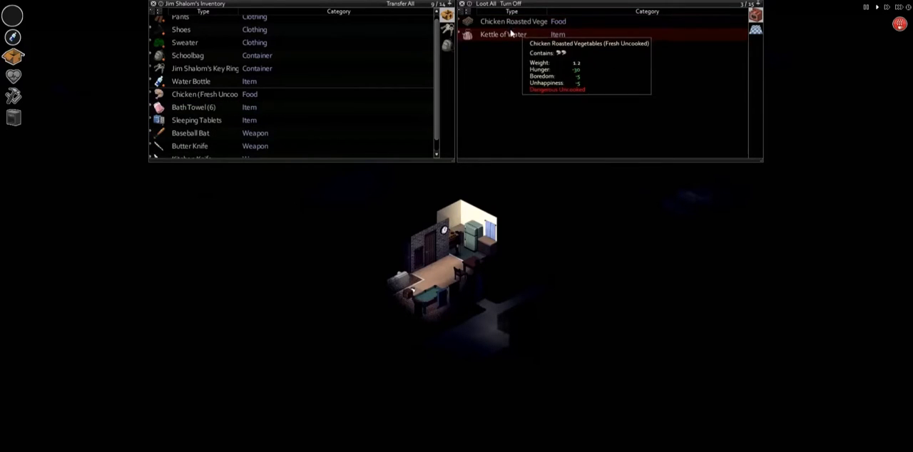
mouse_move(502, 34)
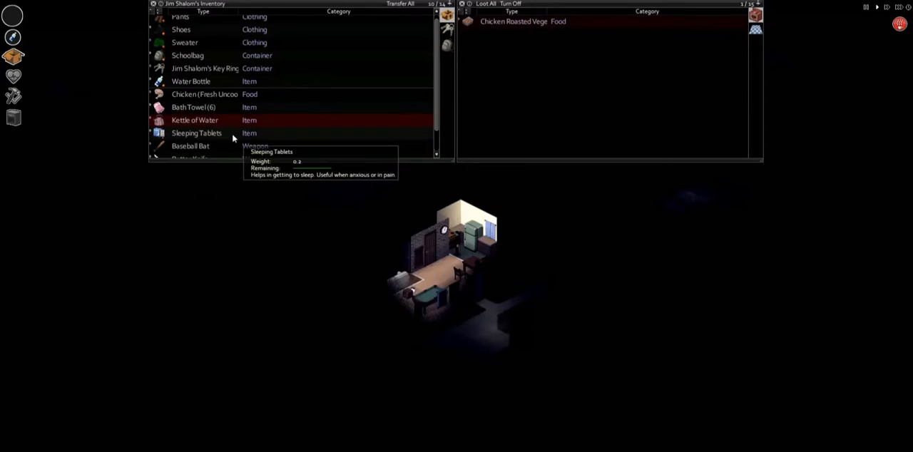
Step: Take the chicken roasted vegetables out of the oven and add the remaining raw chicken
right_click(195, 120)
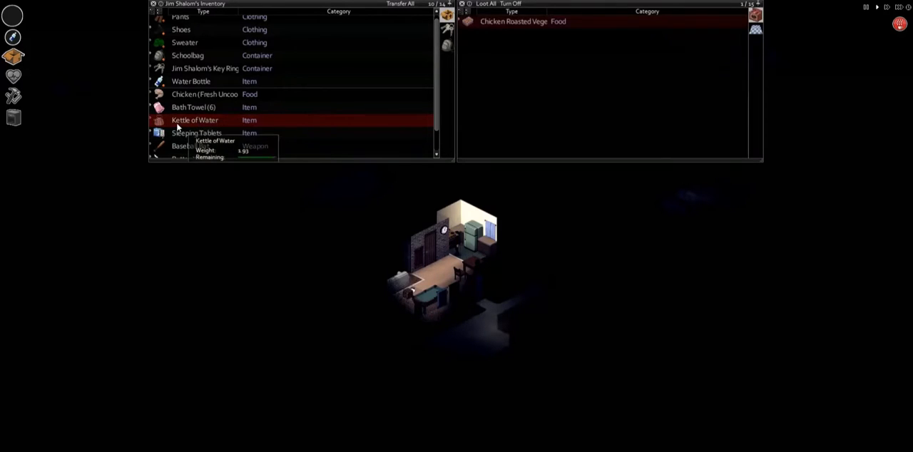
right_click(204, 94)
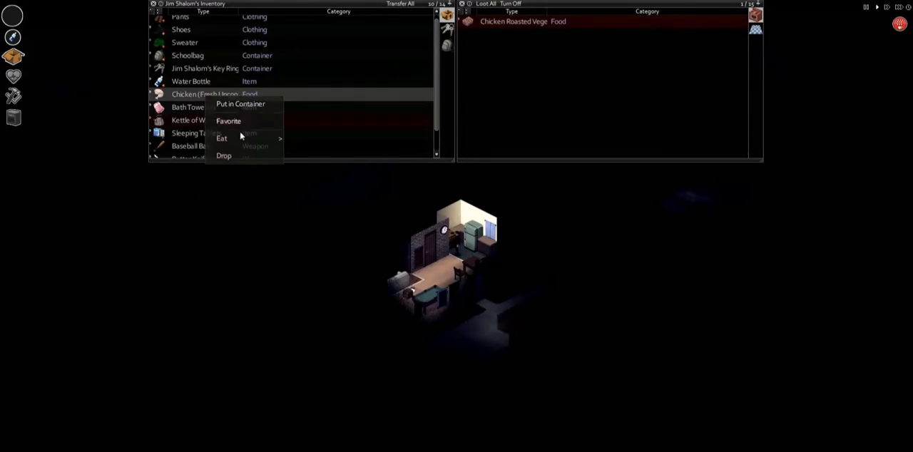
right_click(523, 21)
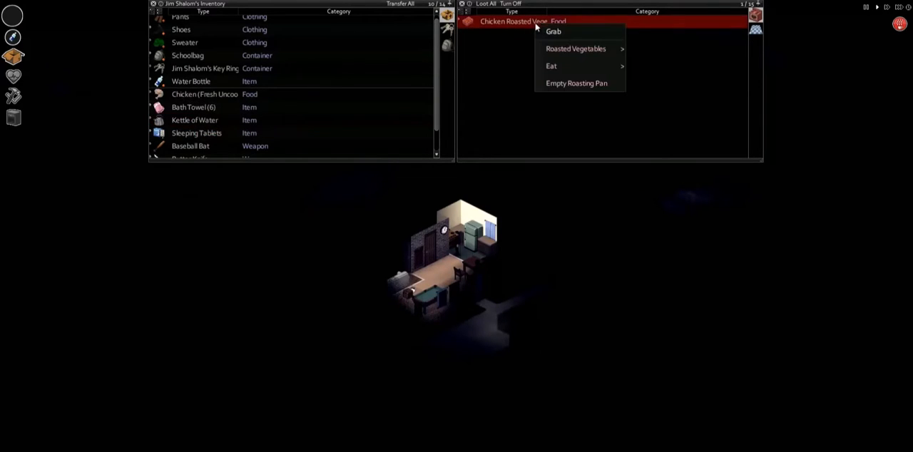
mouse_move(576, 49)
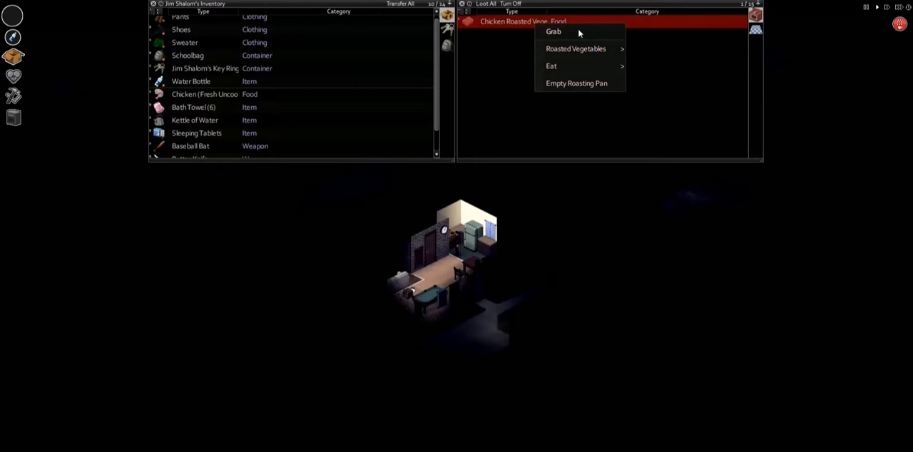
left_click(553, 31)
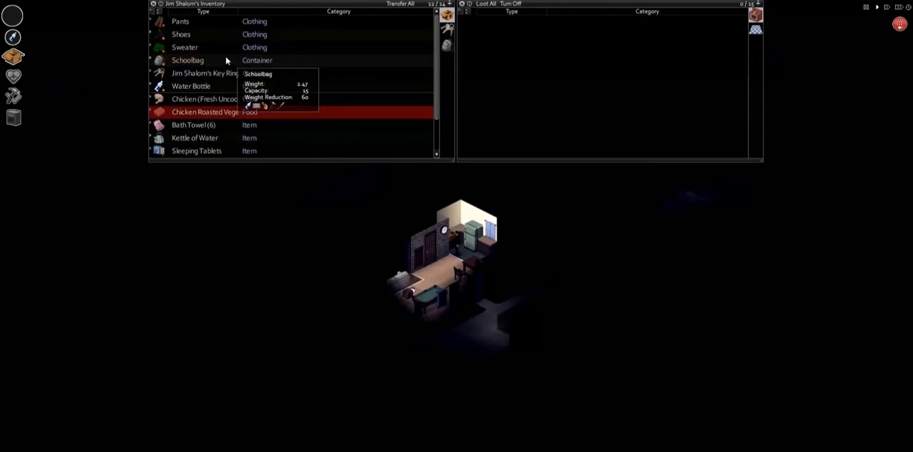
right_click(205, 112)
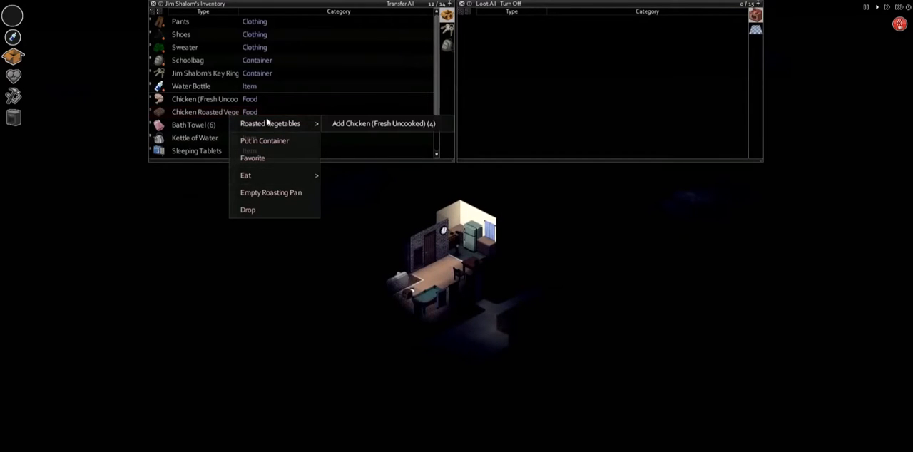
mouse_move(383, 125)
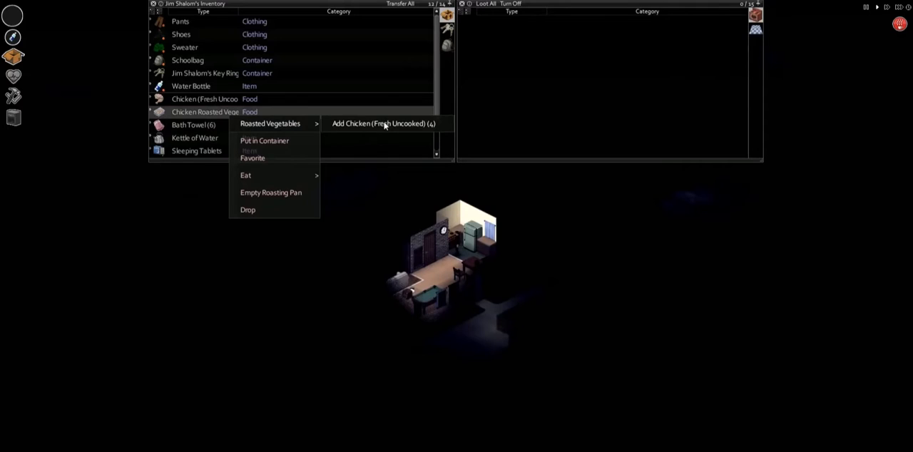
left_click(383, 123)
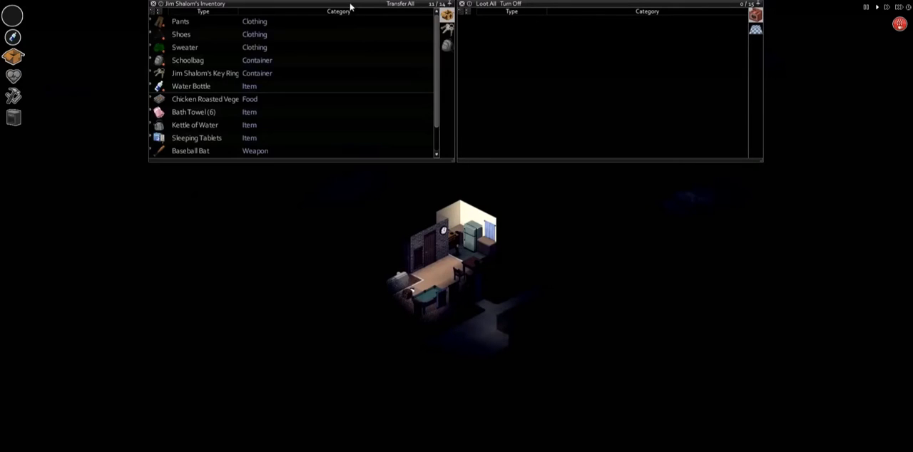
mouse_move(221, 103)
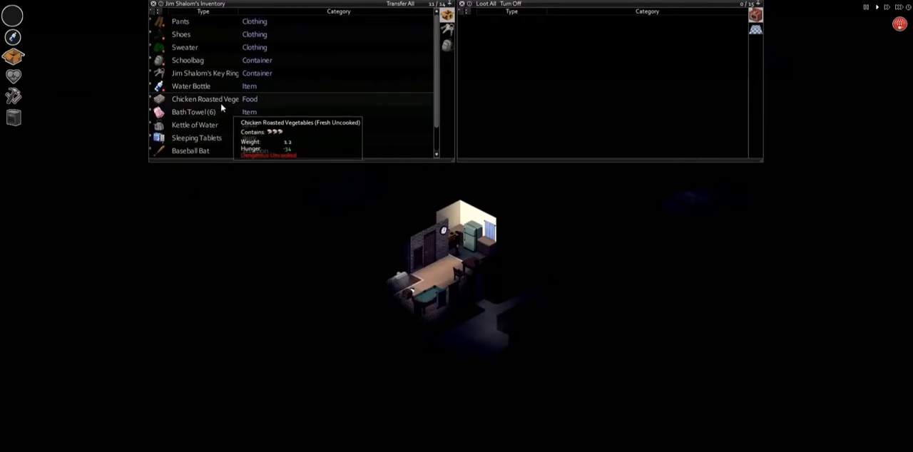
Step: Put the Chicken Roasted Vegetables dish back in the oven and inspect the stove
right_click(205, 98)
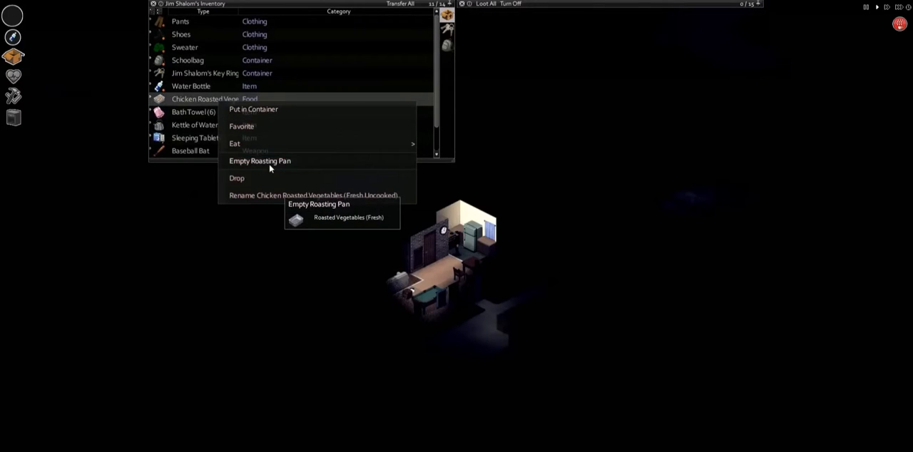
mouse_move(253, 109)
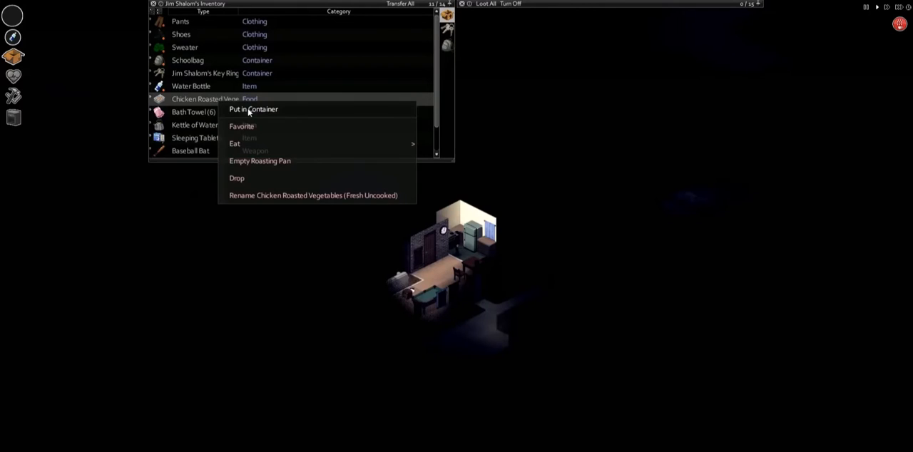
left_click(253, 110)
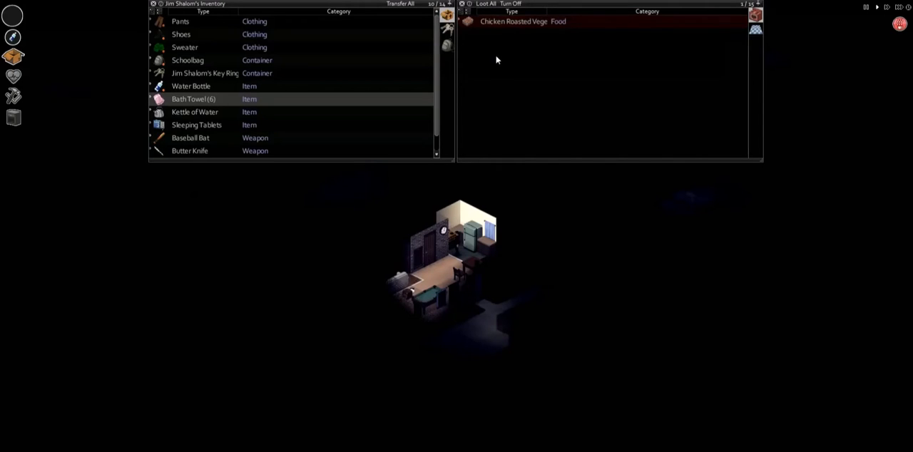
right_click(452, 243)
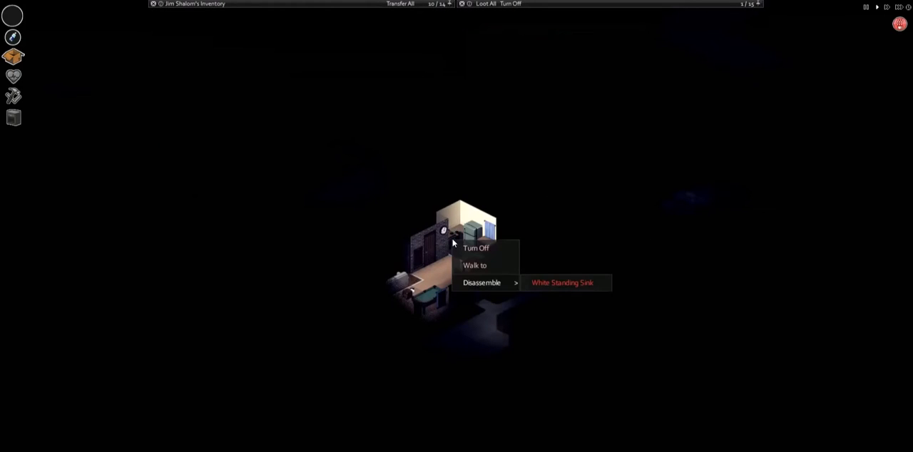